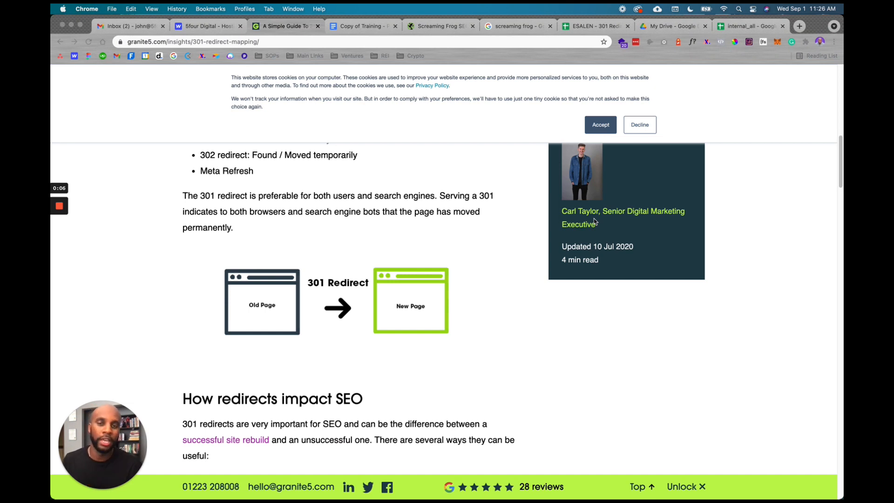
{"action": "mouse_move", "coordinate": [621, 226]}
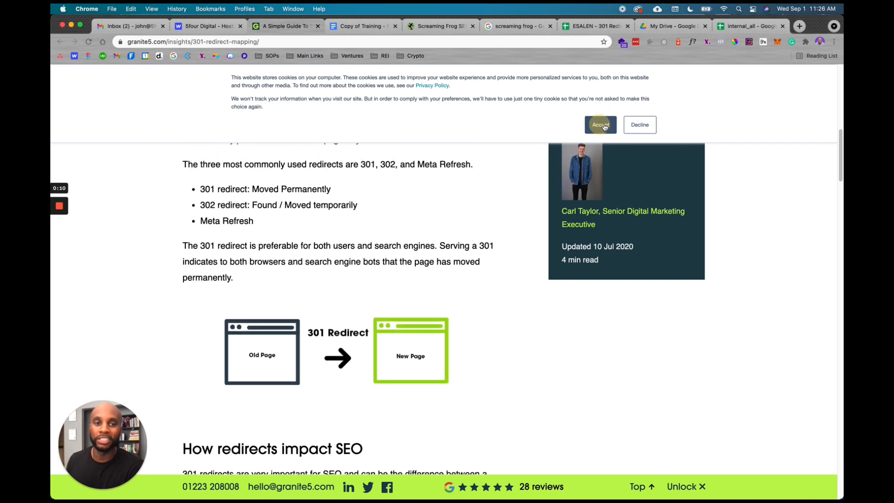
Step: Accept the cookie banner on the Granite5 301 redirect mapping article
{"action": "left_click", "coordinate": [600, 125]}
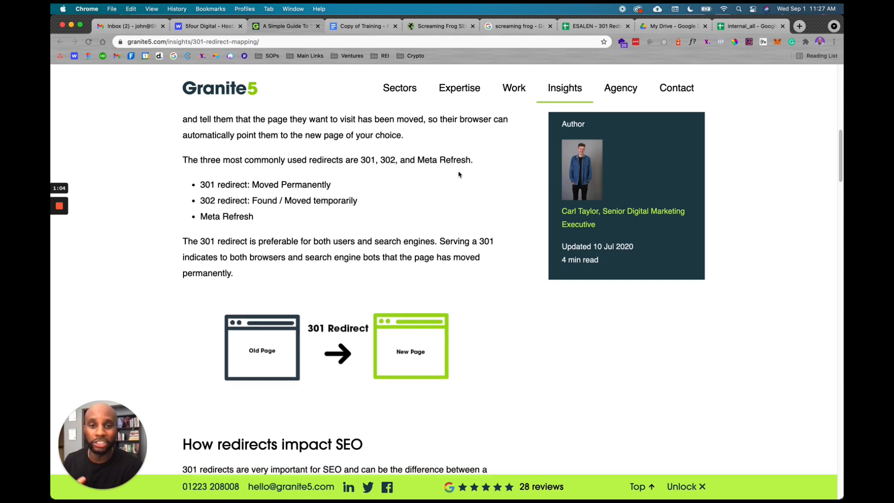
{"action": "scroll", "scroll_direction": "down", "scroll_amount": 3}
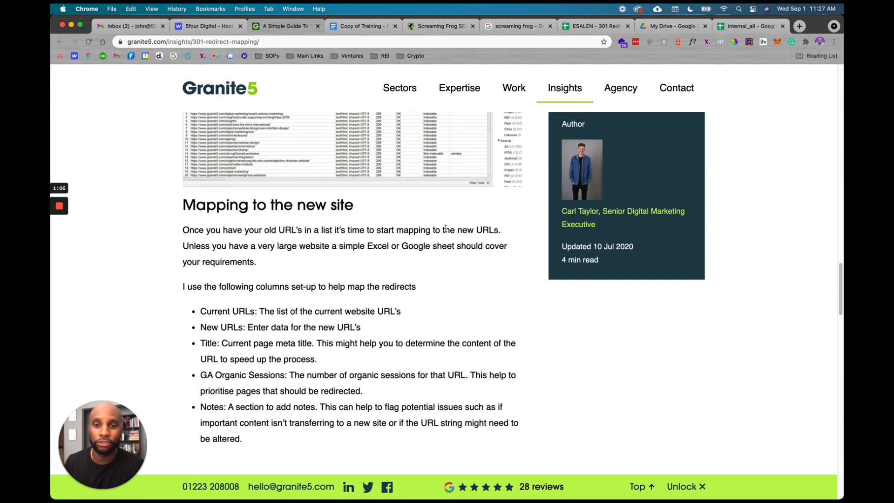
{"action": "scroll", "scroll_direction": "down", "scroll_amount": 3}
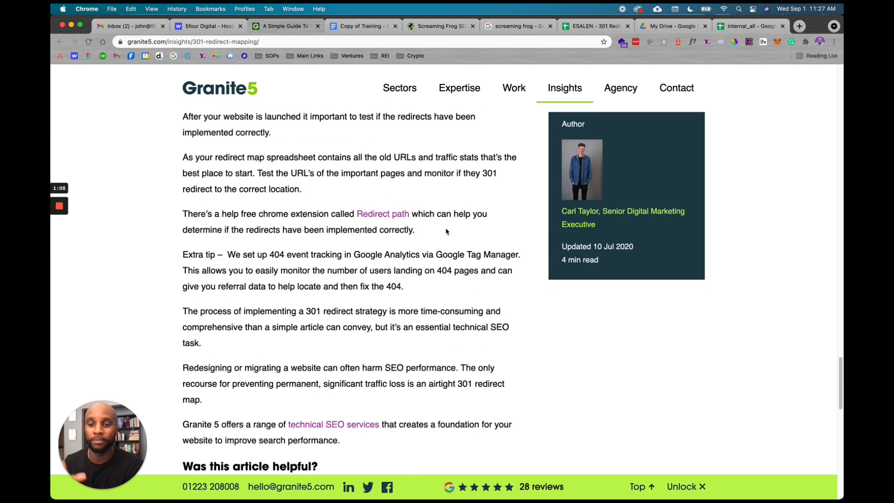
{"action": "scroll", "scroll_direction": "down", "scroll_amount": 3}
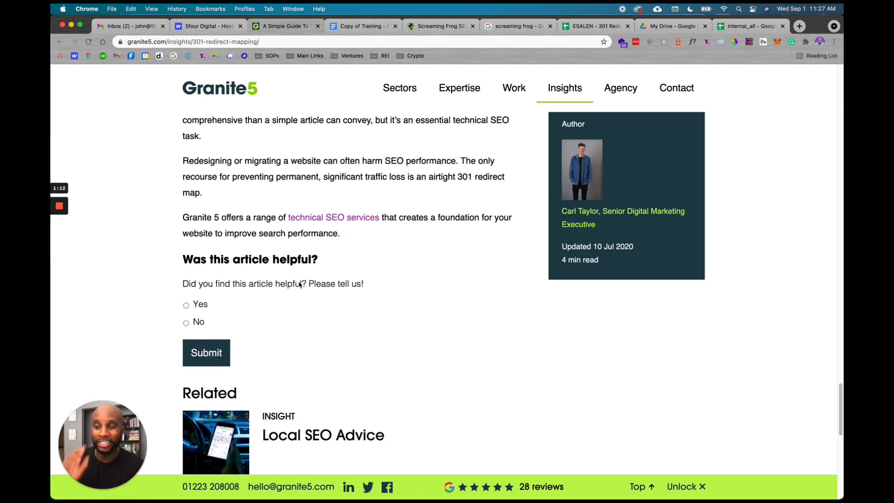
{"action": "mouse_move", "coordinate": [385, 190]}
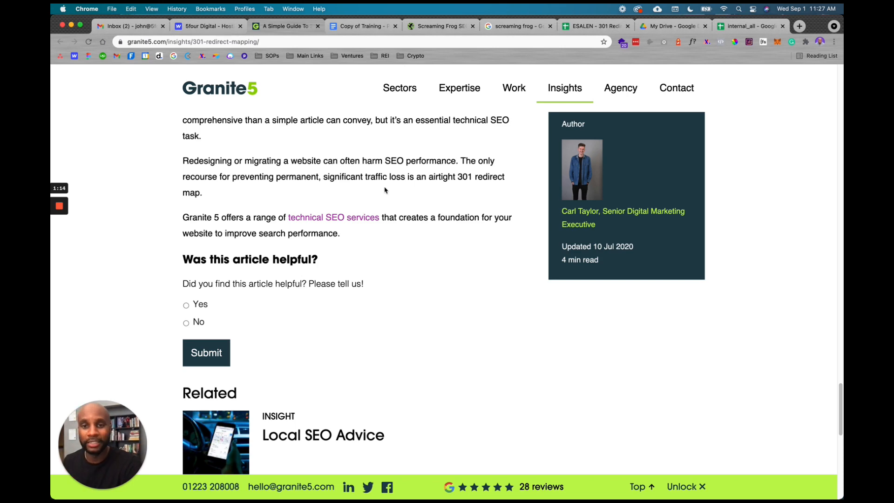
{"action": "scroll", "scroll_direction": "down", "scroll_amount": 3}
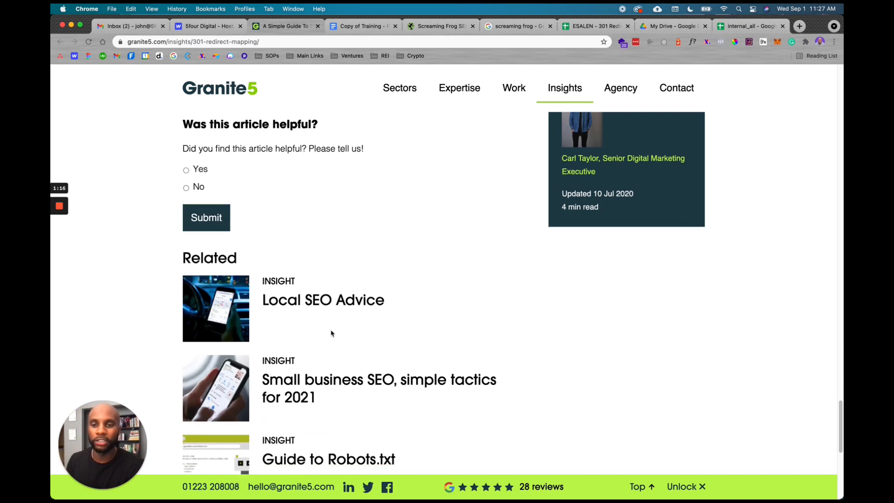
{"action": "scroll", "scroll_direction": "up", "scroll_amount": 3}
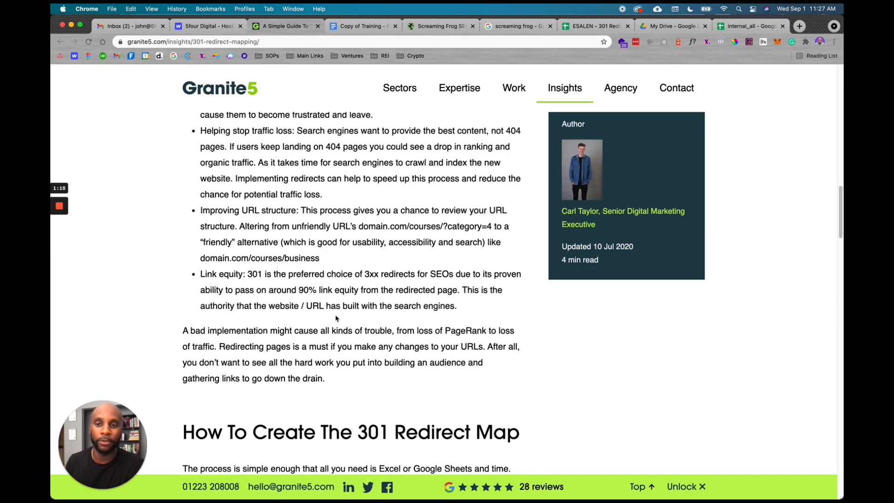
{"action": "scroll", "scroll_direction": "up", "scroll_amount": 3}
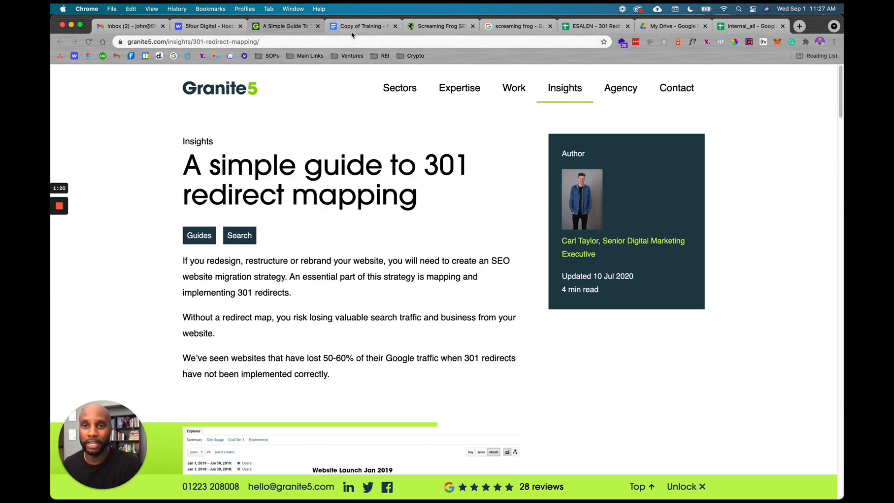
{"action": "scroll", "scroll_direction": "down", "scroll_amount": 3}
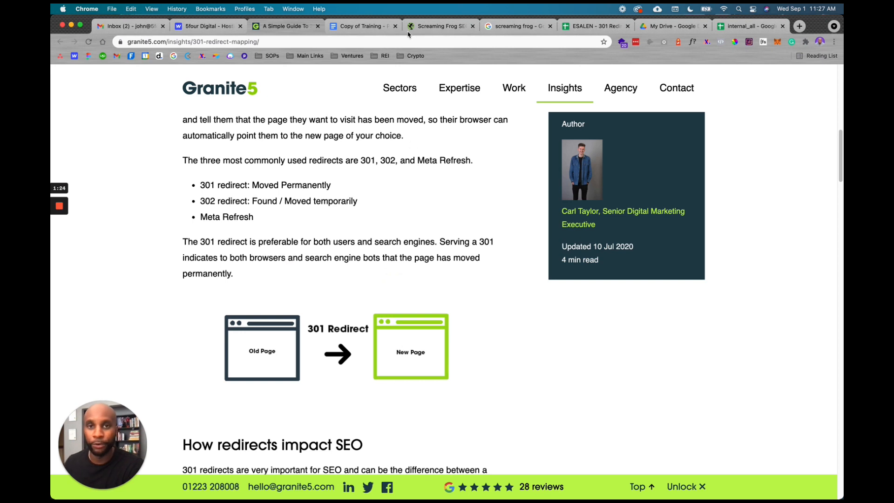
Step: Switch to Screaming Frog to view the 5fourdigital crawl's 42 internal HTML pages
{"action": "left_click", "coordinate": [362, 26]}
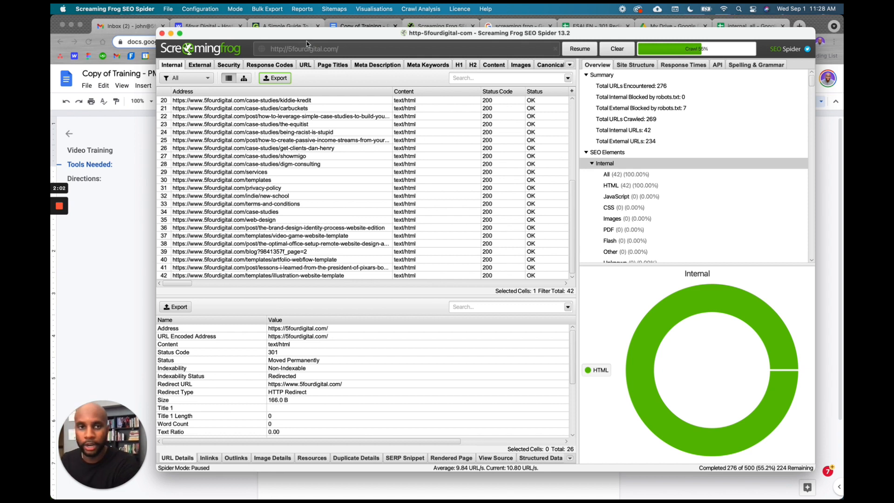
{"action": "mouse_move", "coordinate": [366, 145]}
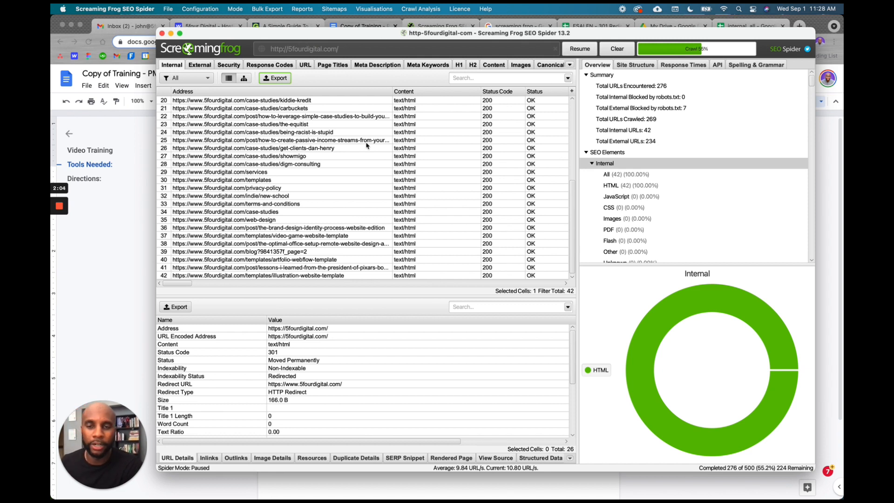
{"action": "mouse_move", "coordinate": [373, 209]}
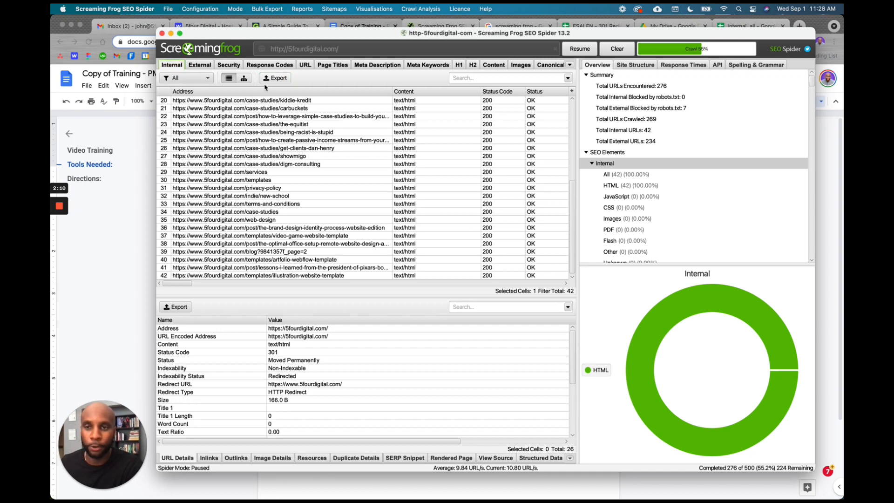
Step: Change column A's heading from Address to Old Address in the internal_all sheet
{"action": "left_click", "coordinate": [361, 25]}
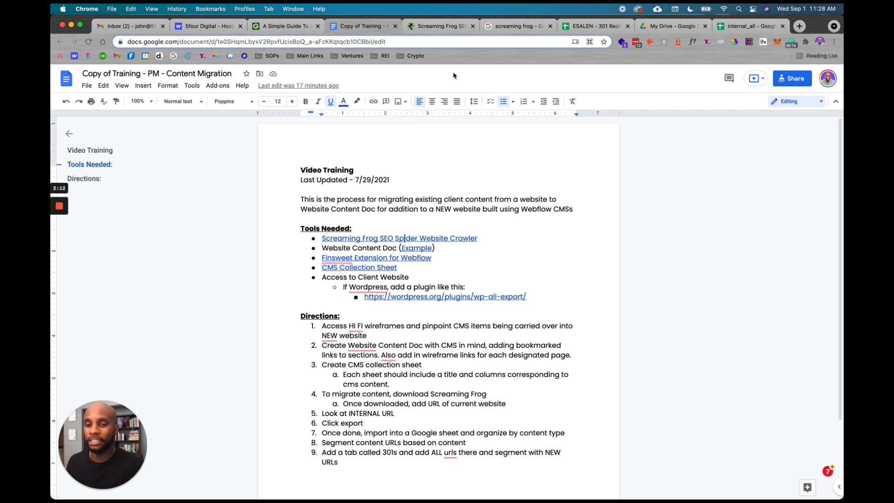
{"action": "left_click", "coordinate": [744, 26]}
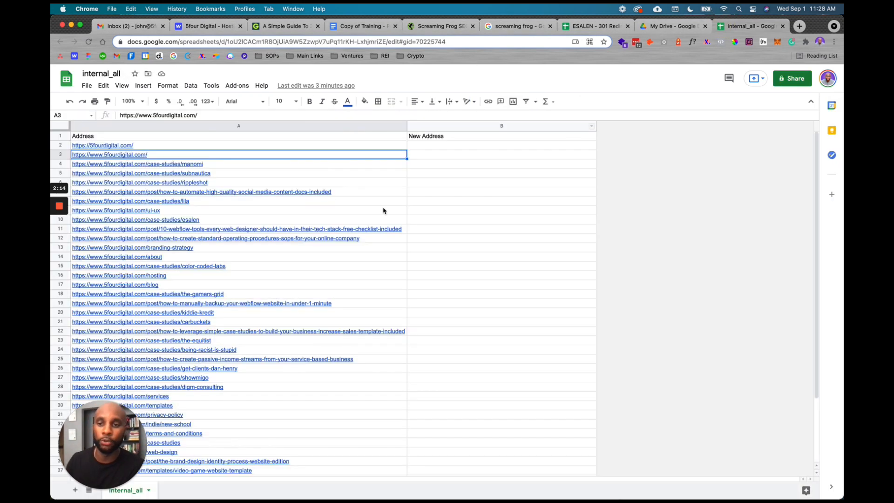
{"action": "left_click", "coordinate": [500, 182]}
{"action": "type", "text": "Old "}
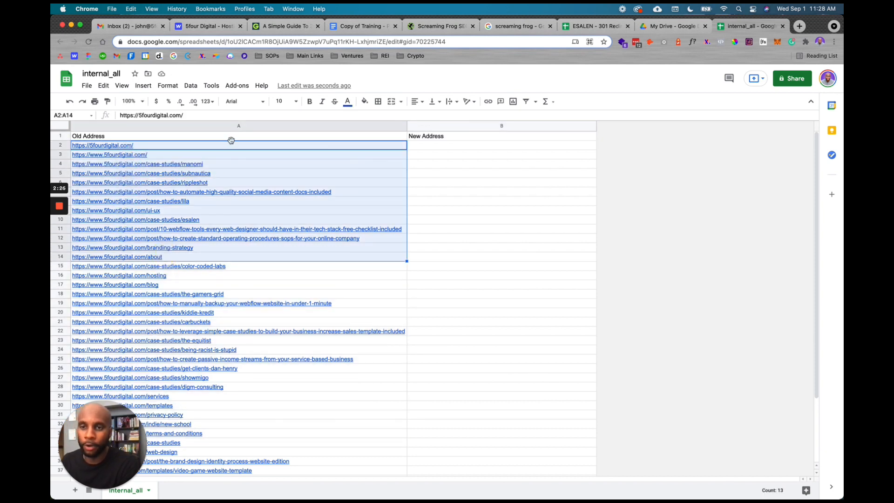
{"action": "left_click", "coordinate": [89, 135]}
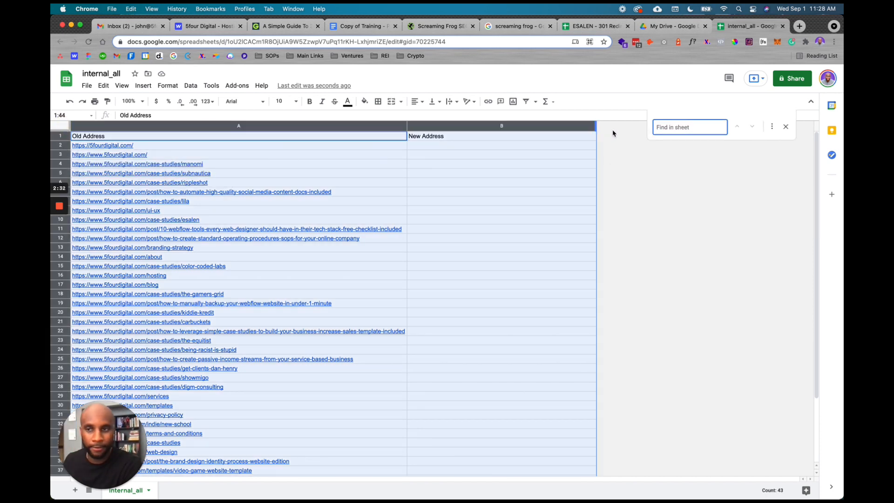
{"action": "type", "text": "https://"}
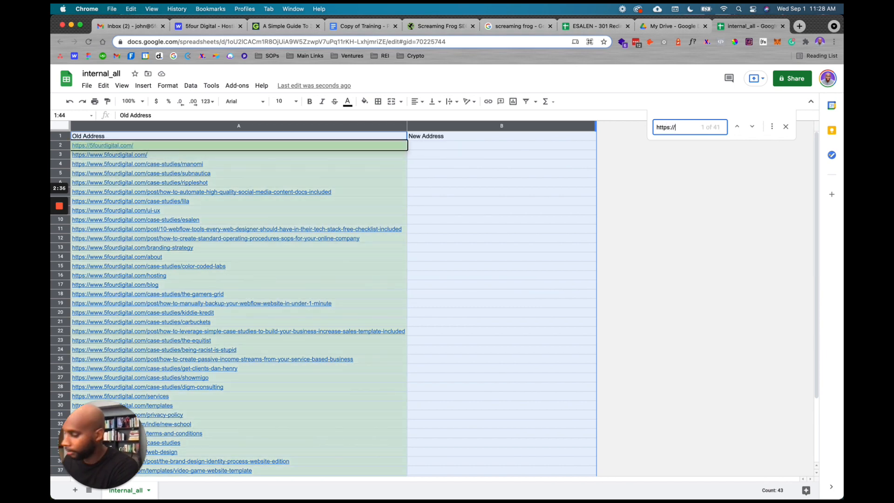
{"action": "type", "text": "www."}
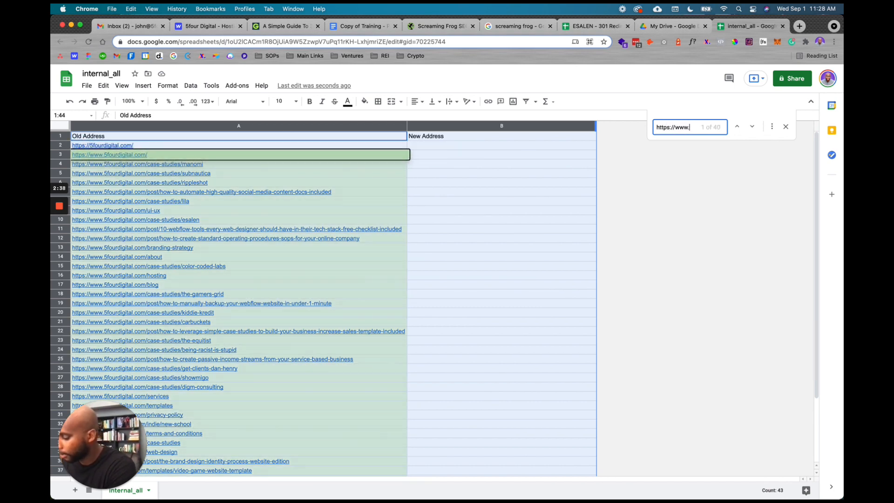
{"action": "type", "text": ".5fourdigital.com"}
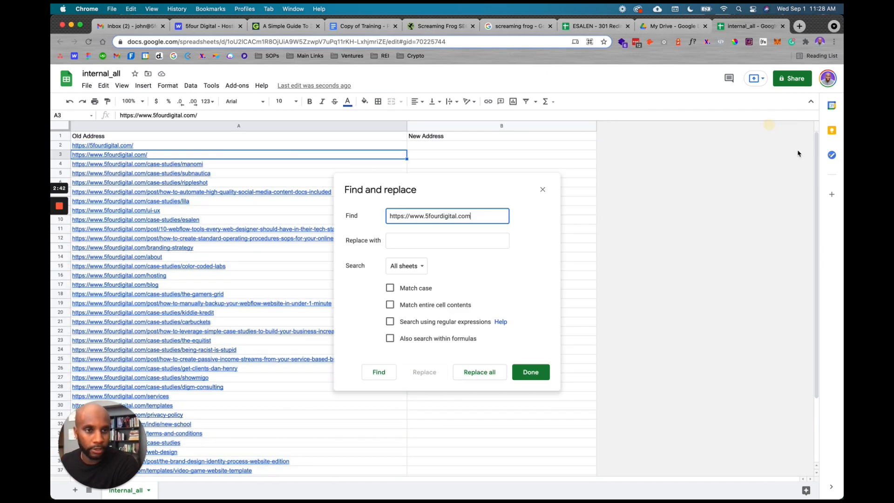
{"action": "left_click", "coordinate": [447, 240]}
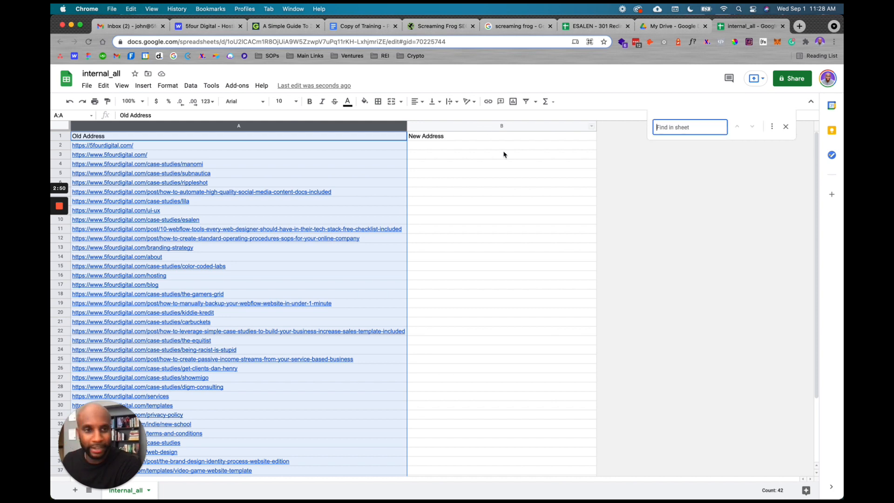
{"action": "type", "text": "https:"}
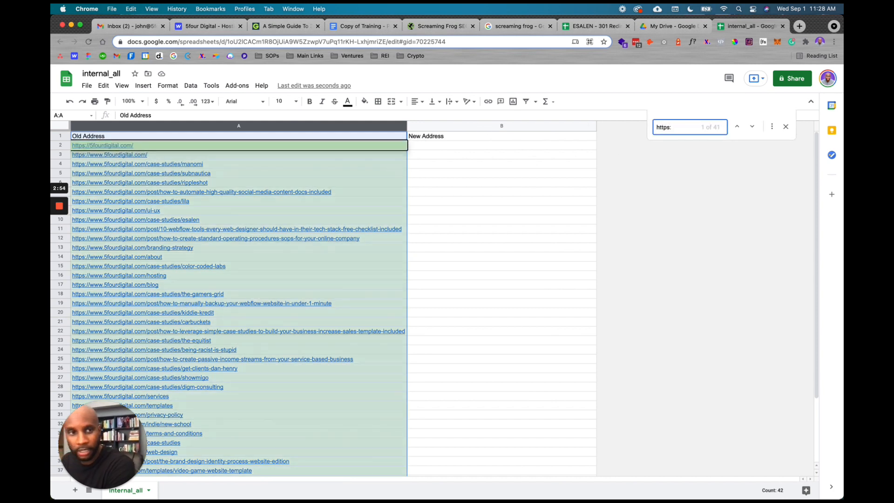
{"action": "type", "text": "//www"}
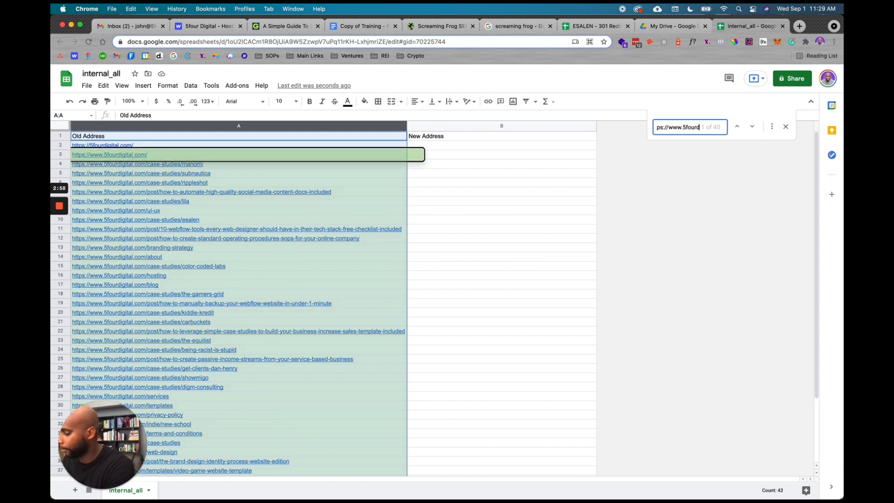
{"action": "type", "text": ".5fourdigital.com"}
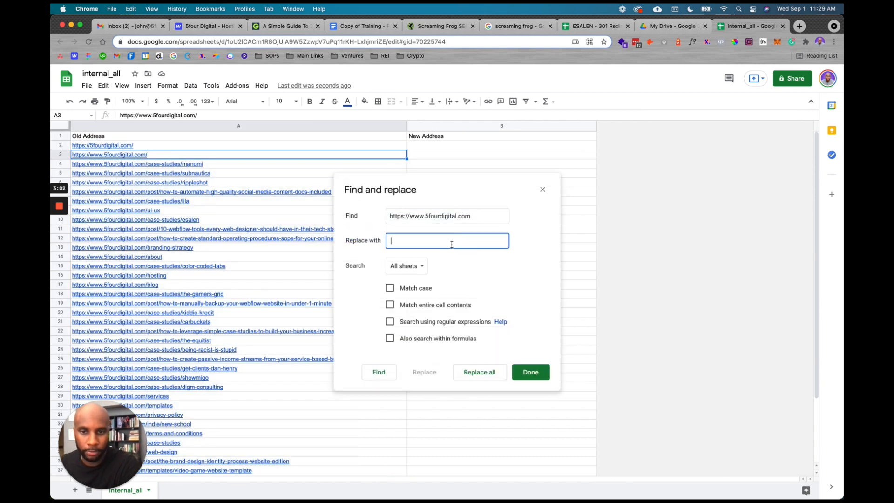
{"action": "left_click", "coordinate": [479, 371]}
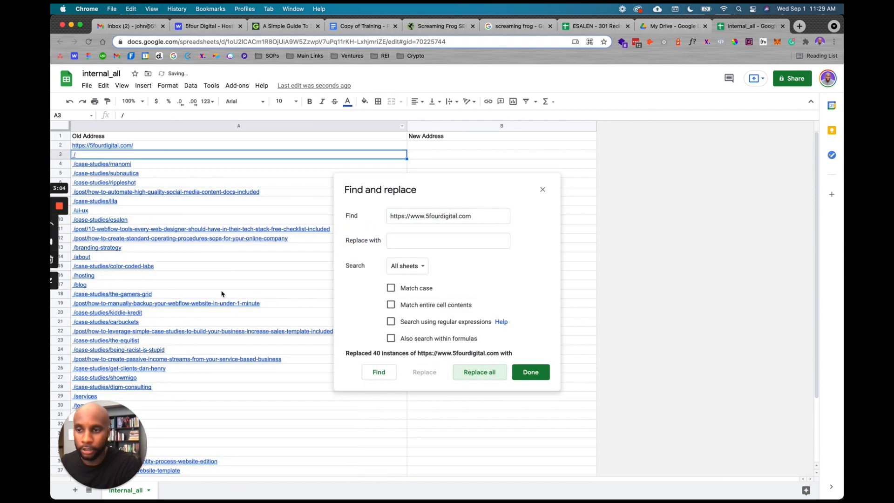
{"action": "left_click", "coordinate": [447, 240]}
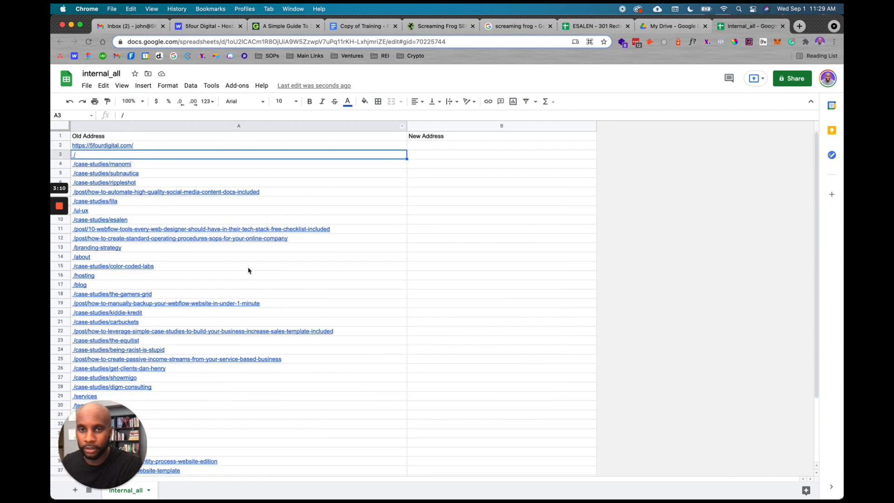
Step: Enter /blogs in cell B17 of New Address, beside the old /blog path
{"action": "left_click", "coordinate": [501, 144]}
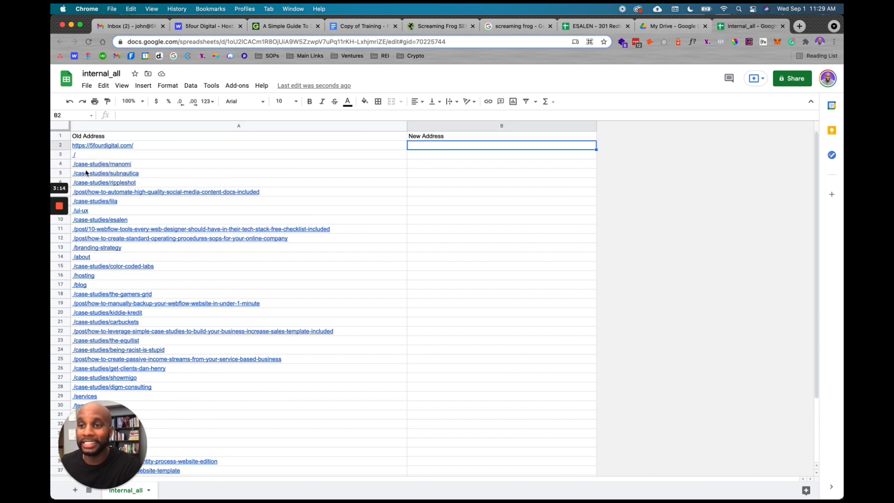
{"action": "left_click", "coordinate": [79, 284]}
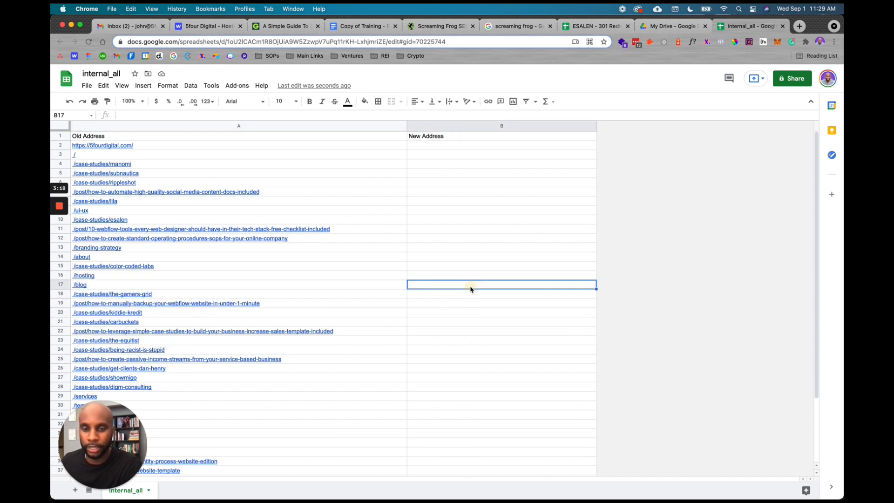
{"action": "type", "text": "/blogs"}
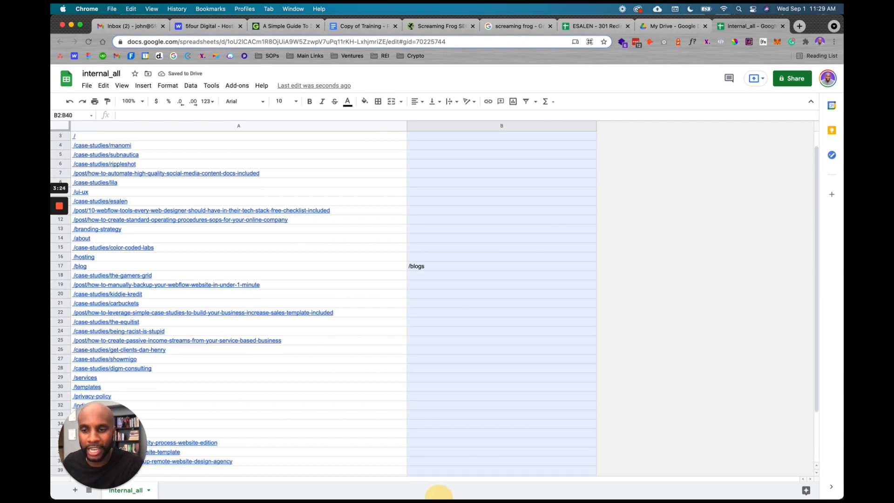
{"action": "left_click", "coordinate": [501, 145]}
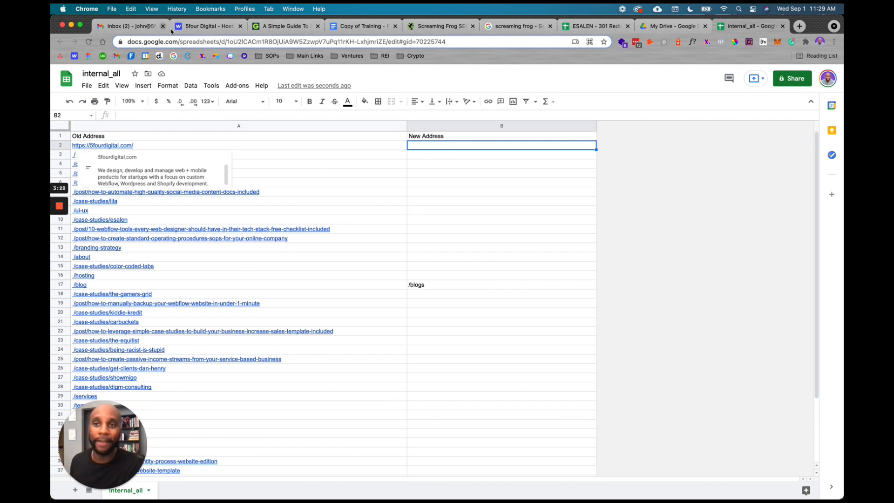
{"action": "left_click", "coordinate": [208, 26]}
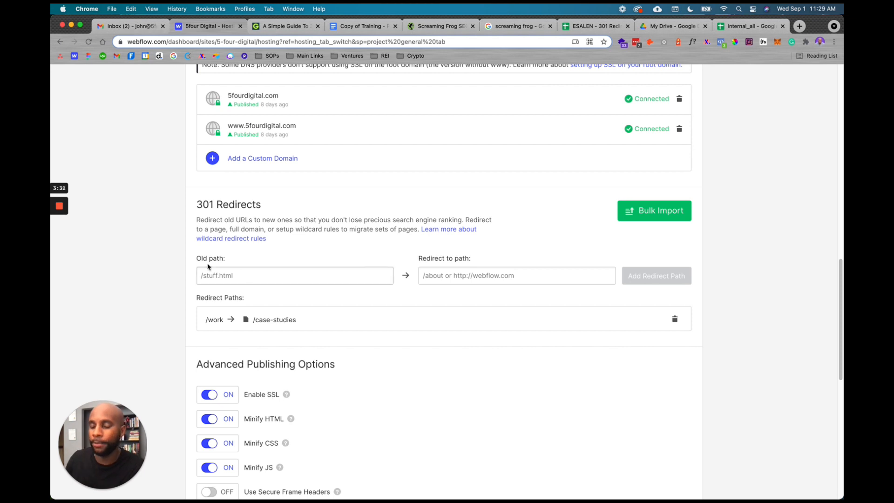
{"action": "scroll", "scroll_direction": "up", "scroll_amount": 3}
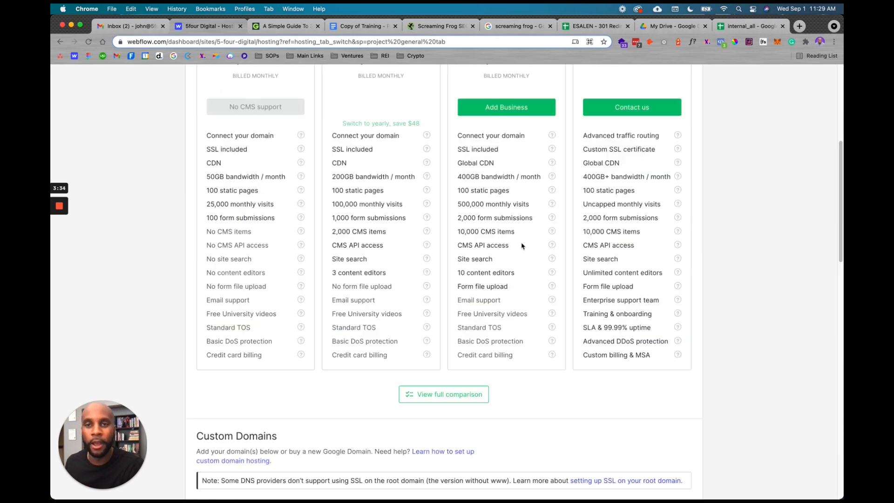
{"action": "scroll", "scroll_direction": "up", "scroll_amount": 3}
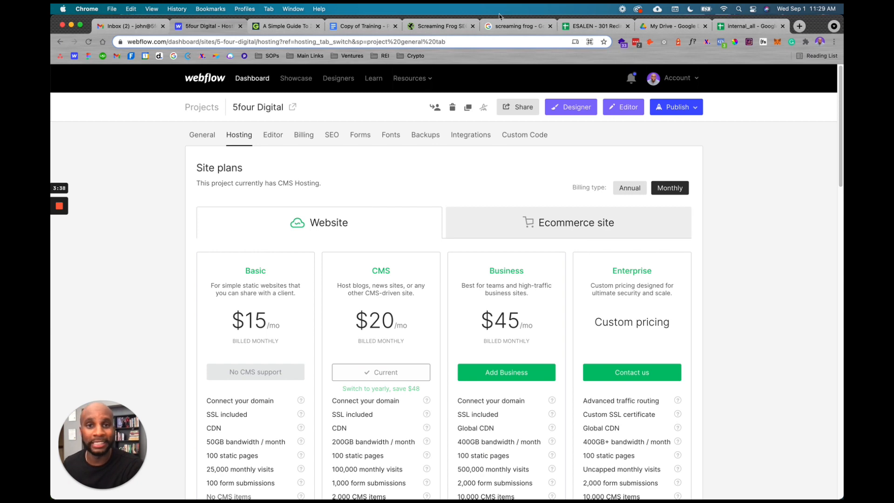
Step: Search 'finsweet extension' in a new tab and open its Chrome Web Store listing
{"action": "left_click", "coordinate": [798, 26]}
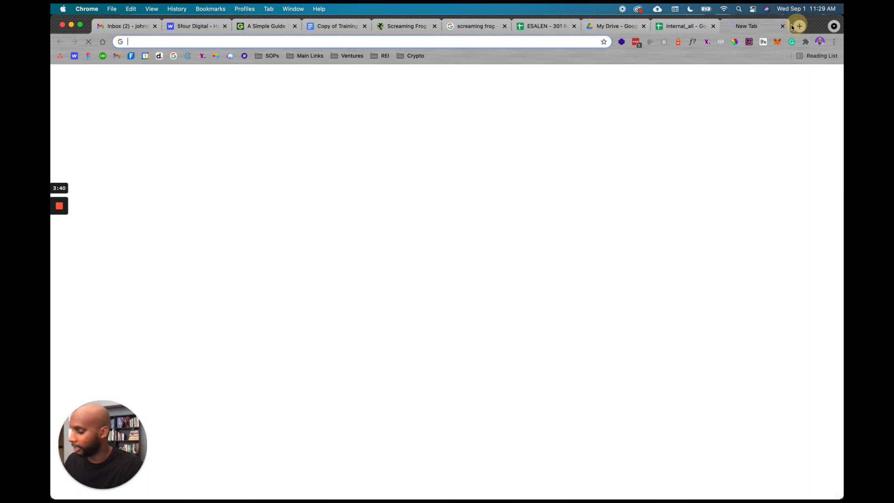
{"action": "type", "text": "finsweet extension"}
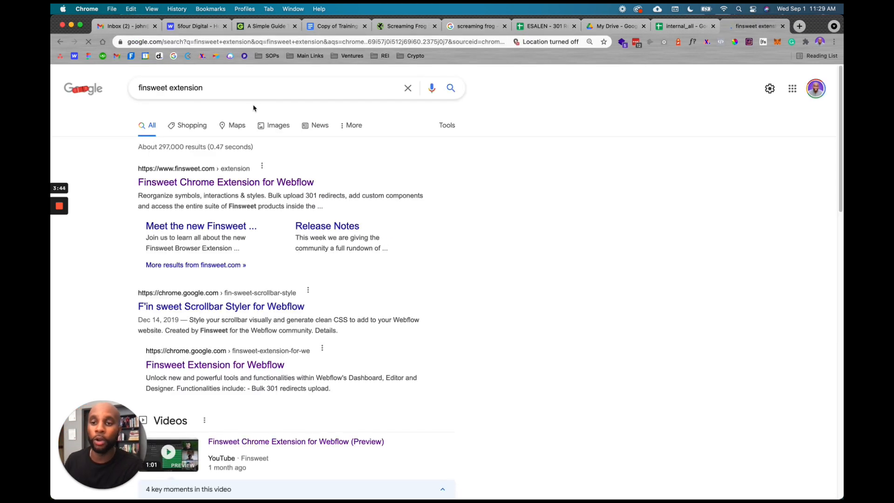
{"action": "left_click", "coordinate": [226, 182]}
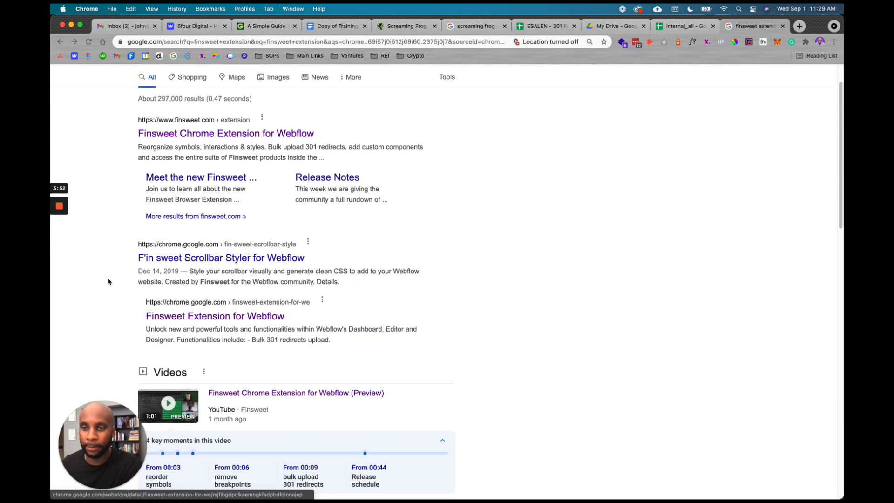
{"action": "left_click", "coordinate": [220, 257]}
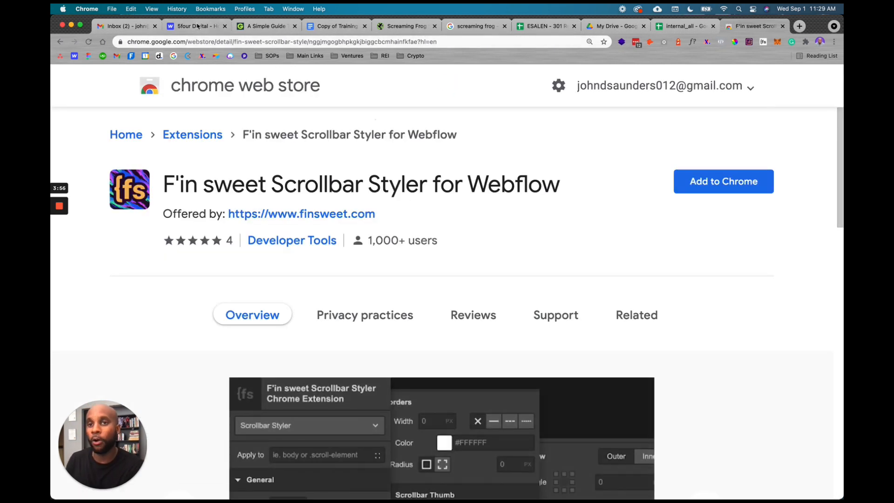
{"action": "mouse_move", "coordinate": [197, 26]}
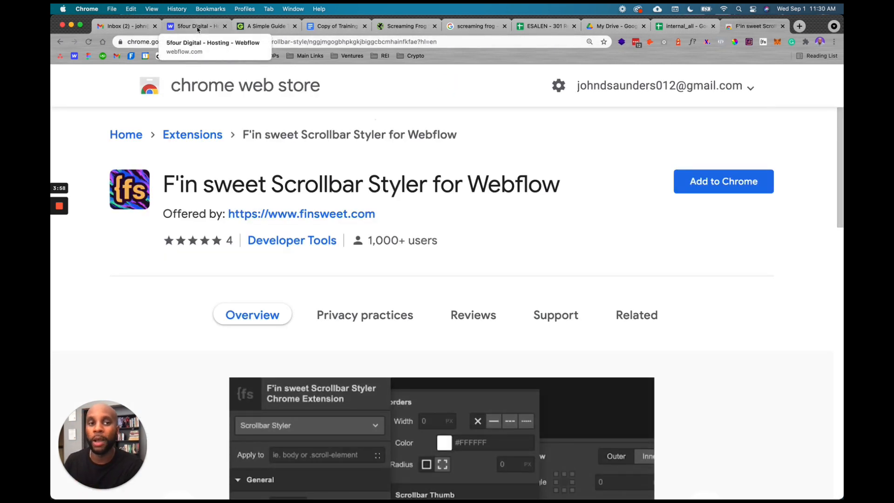
Step: Return to Webflow's 301 Redirects and enter /blog → /blogs as an example without adding it
{"action": "left_click", "coordinate": [194, 26]}
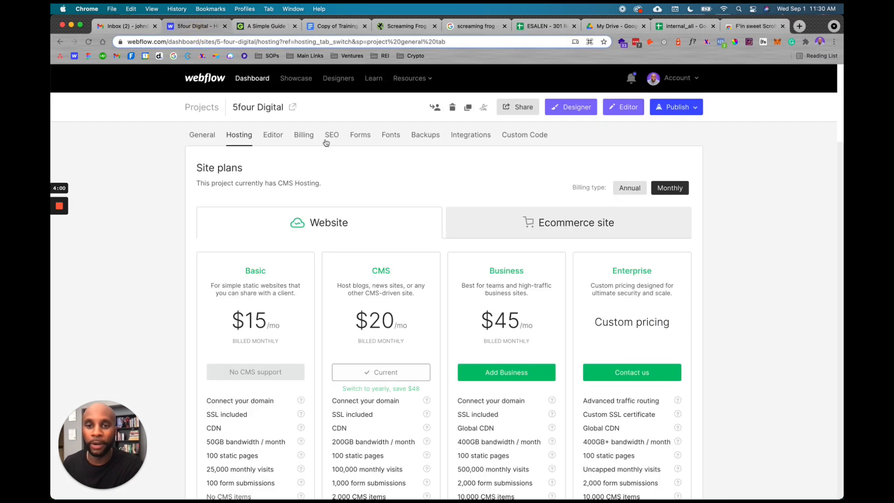
{"action": "mouse_move", "coordinate": [219, 112]}
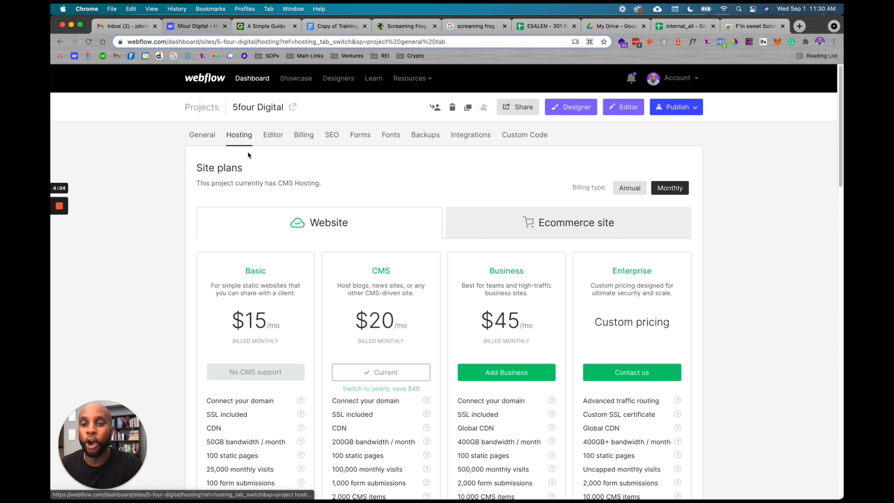
{"action": "scroll", "scroll_direction": "down", "scroll_amount": 3}
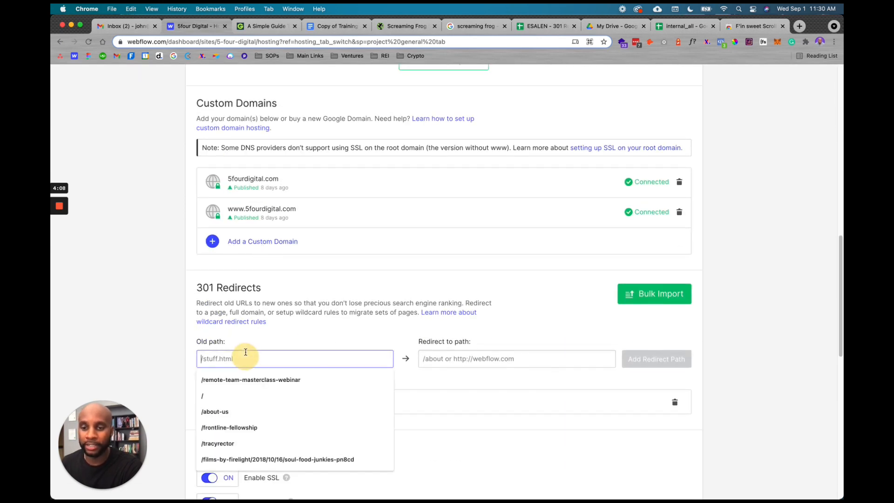
{"action": "type", "text": "/blog"}
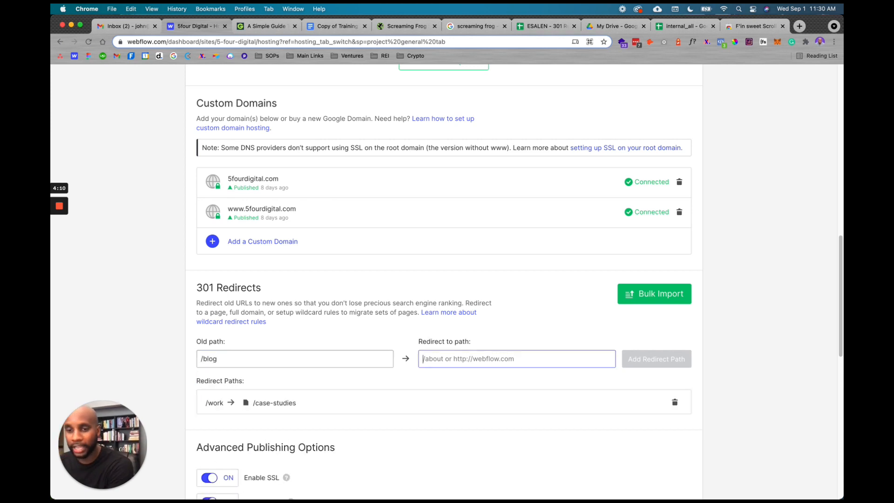
{"action": "type", "text": "/blogs"}
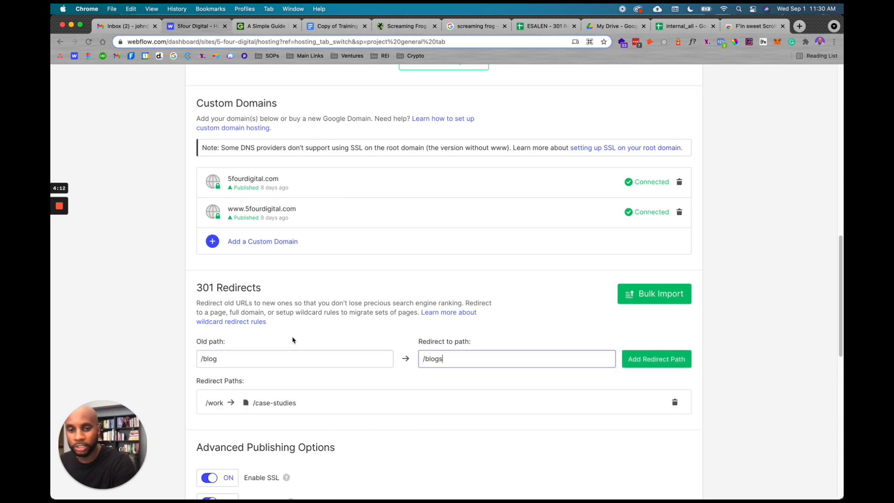
{"action": "mouse_move", "coordinate": [535, 361]}
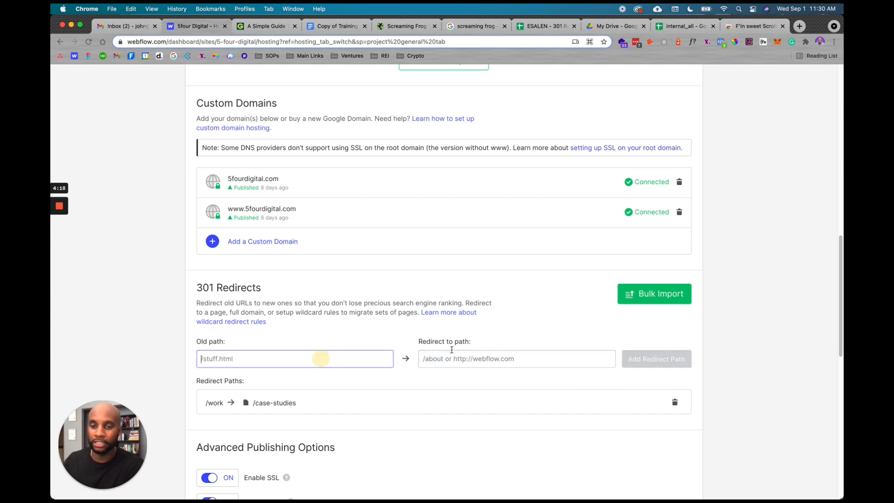
{"action": "scroll", "scroll_direction": "down", "scroll_amount": 3}
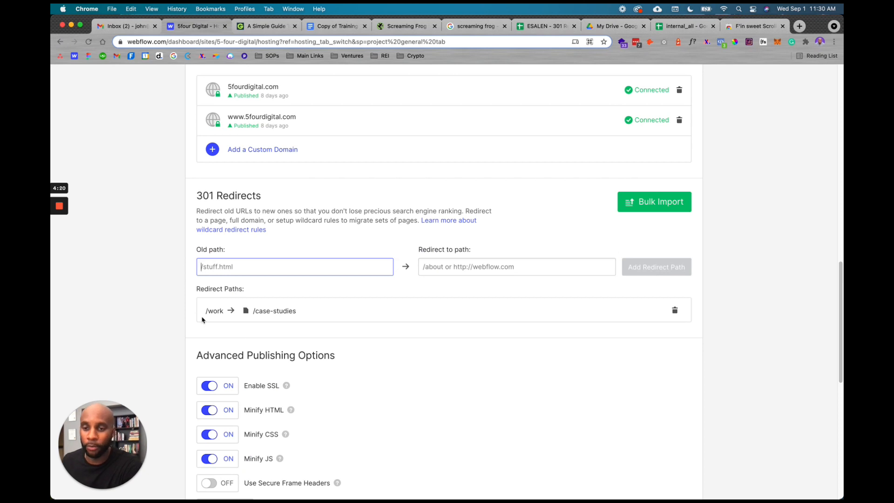
{"action": "mouse_move", "coordinate": [274, 332]}
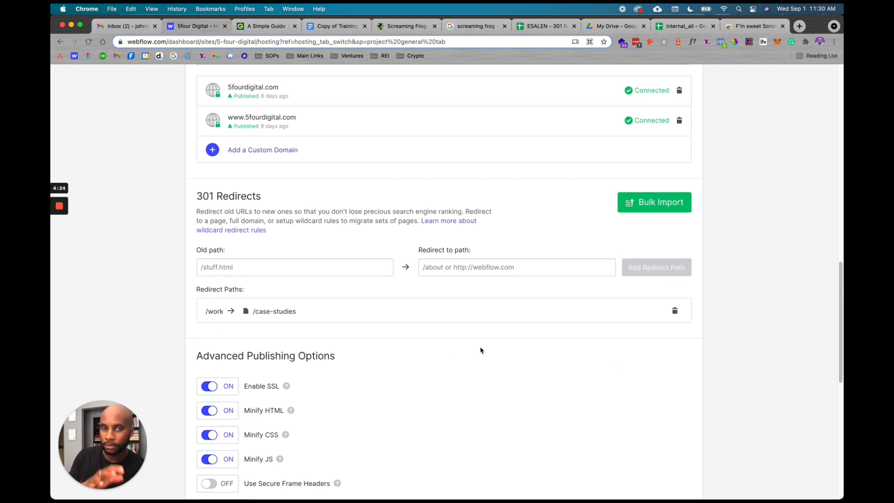
{"action": "scroll", "scroll_direction": "up", "scroll_amount": 3}
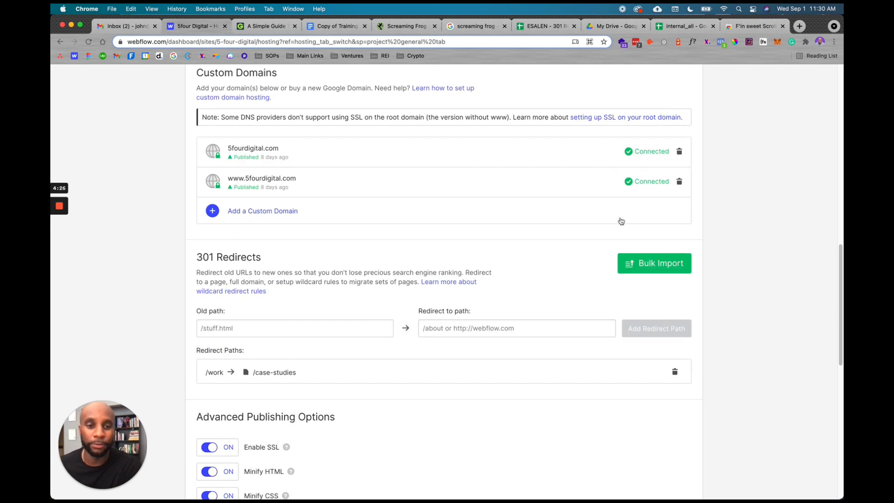
{"action": "mouse_move", "coordinate": [592, 264]}
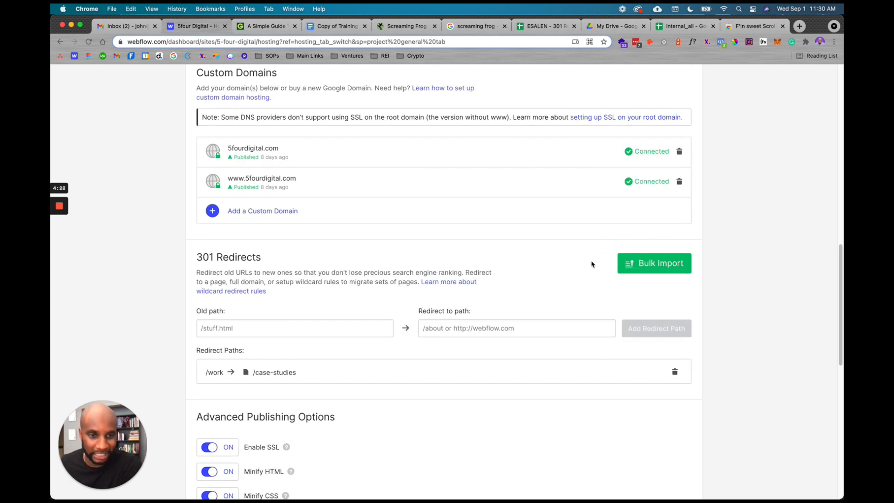
{"action": "mouse_move", "coordinate": [659, 334]}
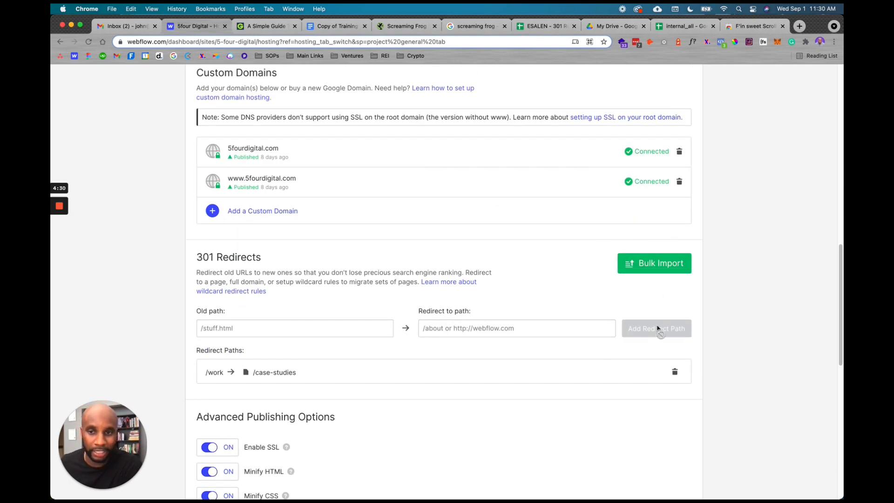
Step: Start a 301 redirect Bulk Import to bring up the Upload CSV dialog
{"action": "left_click", "coordinate": [653, 263]}
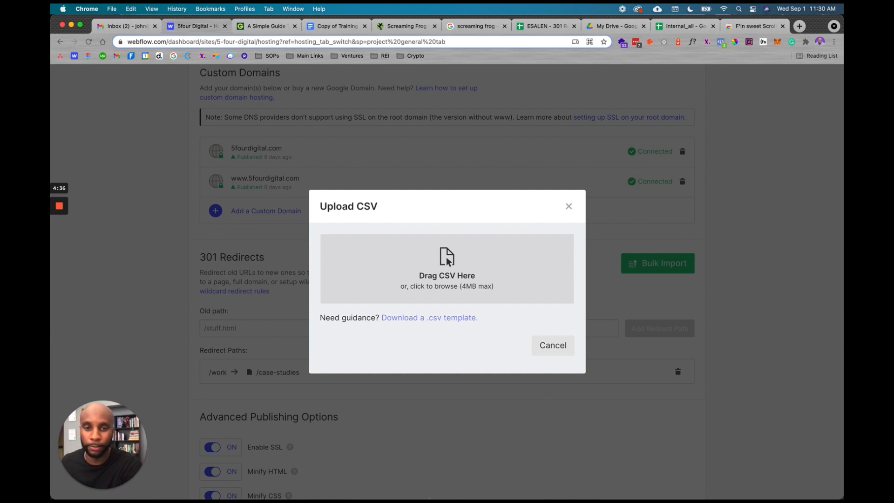
Step: Find fs-301-import-template.csv in Downloads and upload it with internal_all.csv to My Drive
{"action": "left_click", "coordinate": [447, 269]}
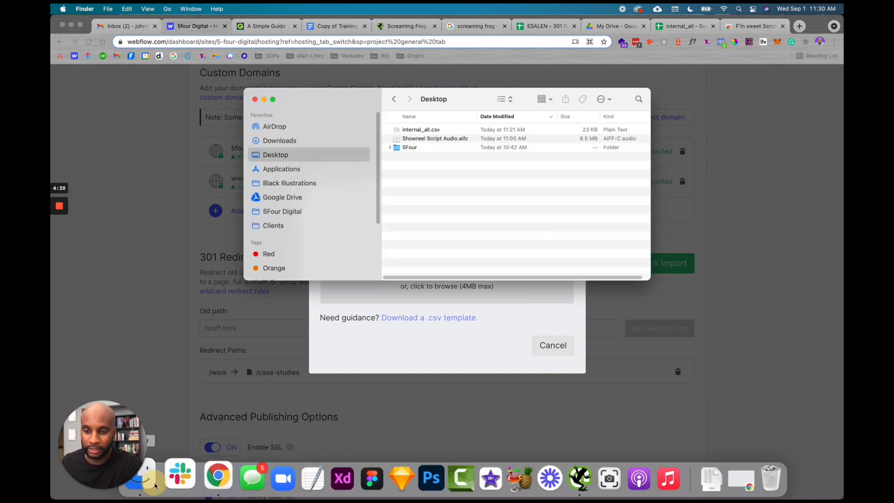
{"action": "double_click", "coordinate": [421, 129]}
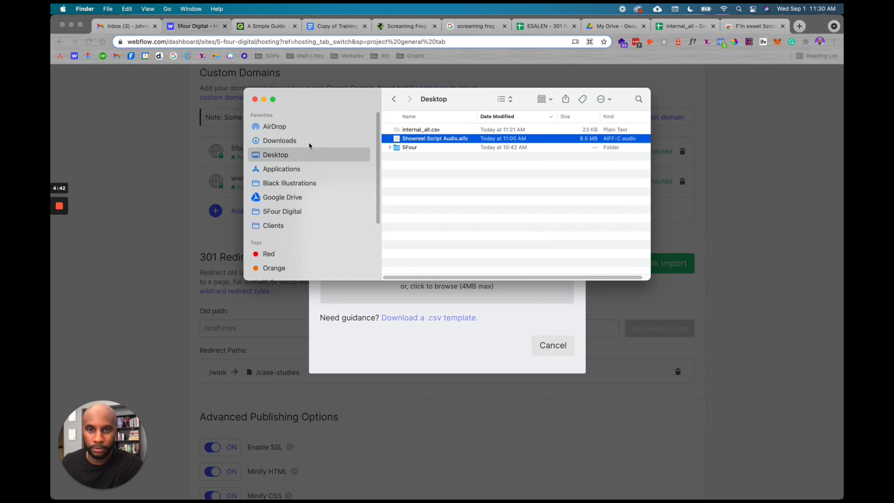
{"action": "left_click", "coordinate": [279, 141]}
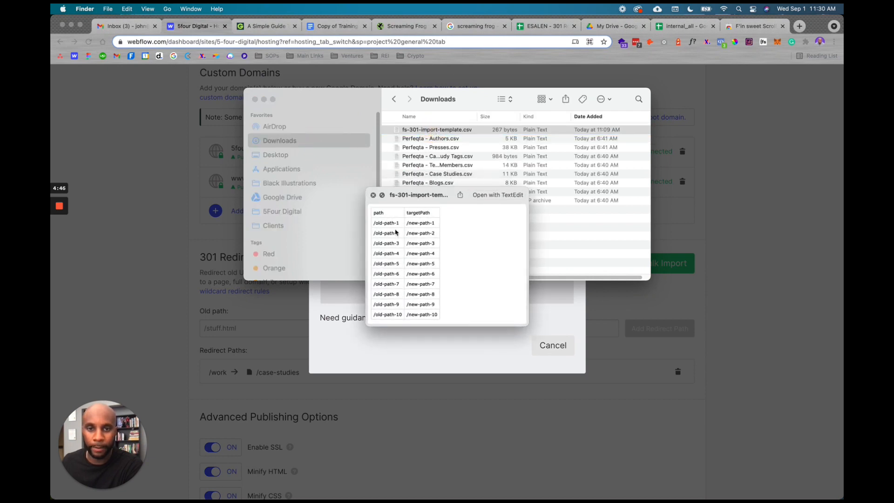
{"action": "mouse_move", "coordinate": [411, 366]}
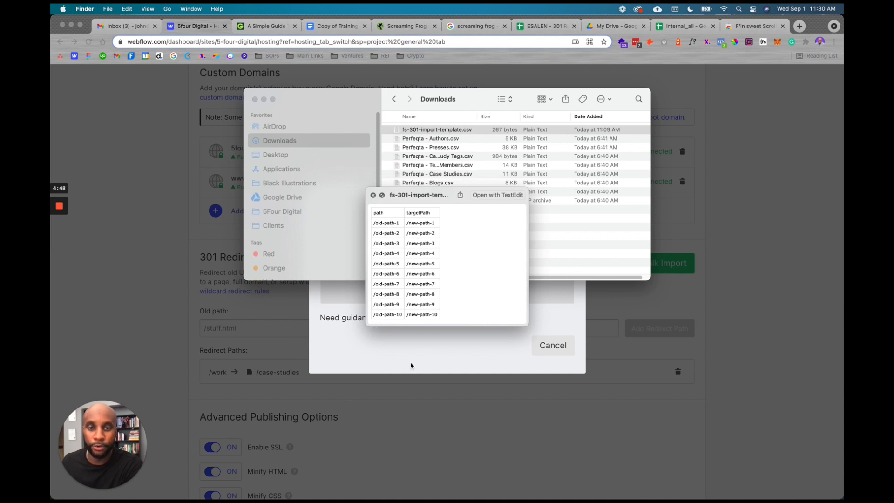
{"action": "left_click", "coordinate": [436, 129]}
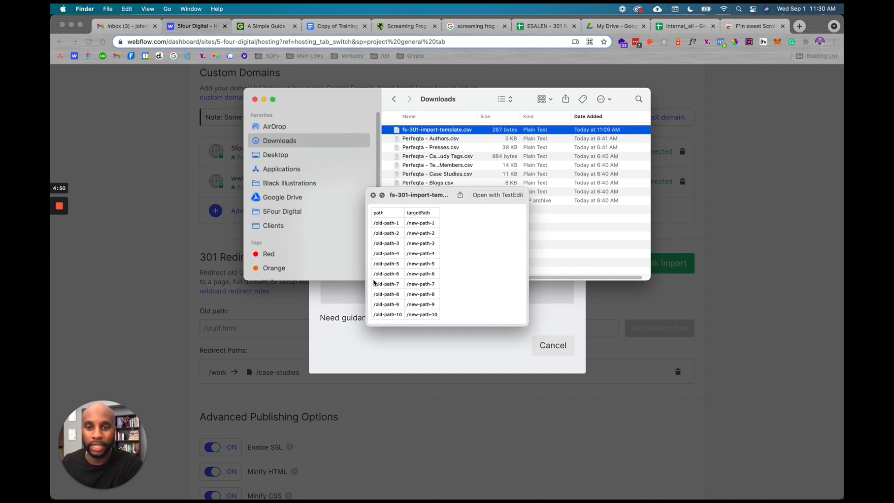
{"action": "left_click", "coordinate": [282, 211]}
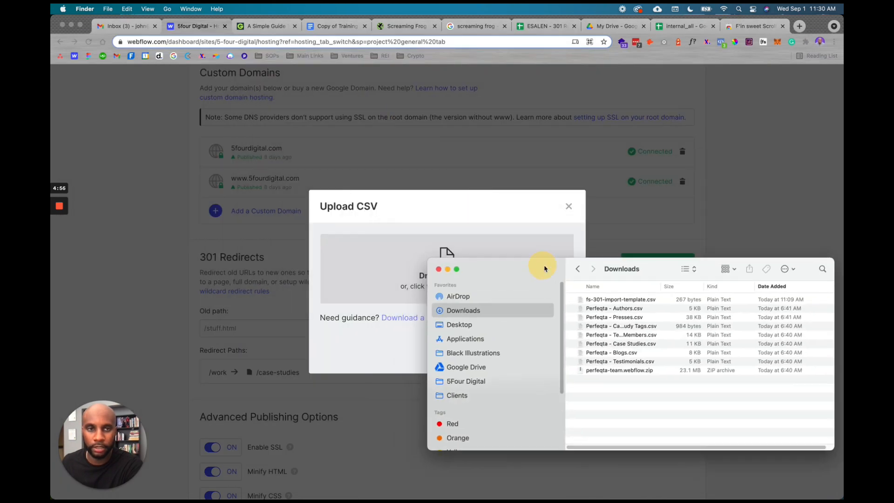
{"action": "left_click", "coordinate": [681, 26]}
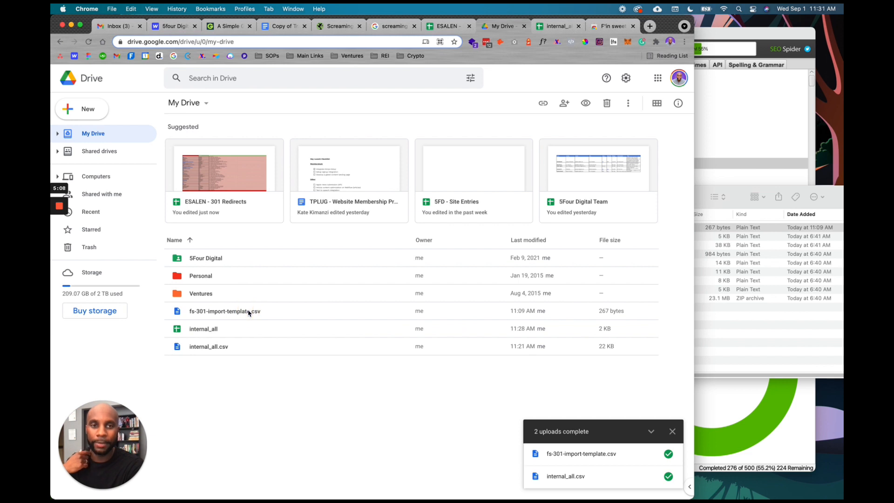
Step: Open fs-301-import-template.csv from My Drive with Google Sheets
{"action": "left_click", "coordinate": [224, 311]}
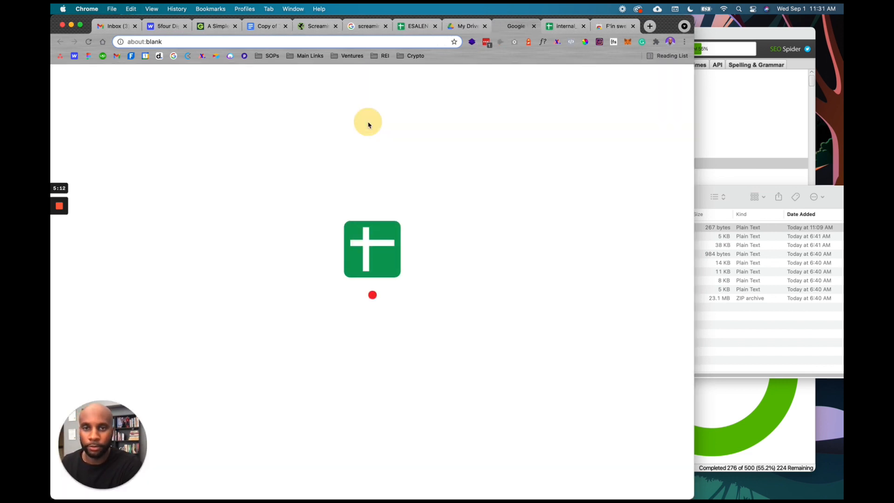
{"action": "mouse_move", "coordinate": [95, 177]}
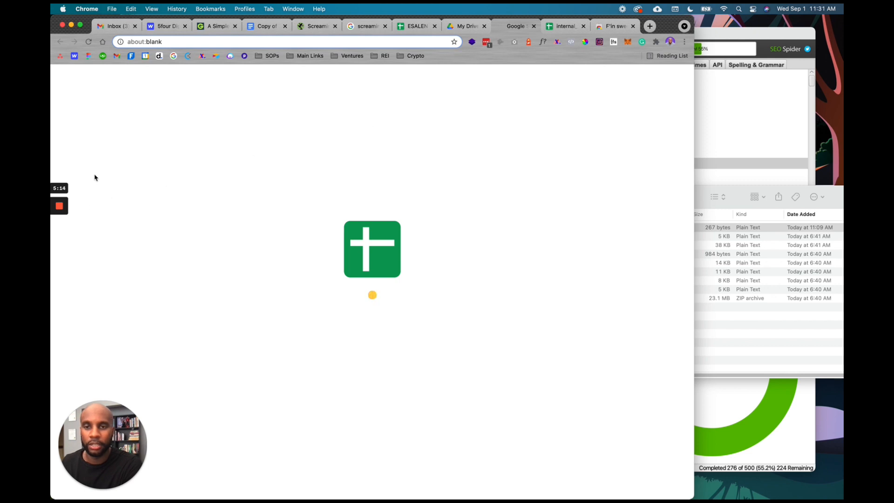
{"action": "left_click", "coordinate": [371, 249]}
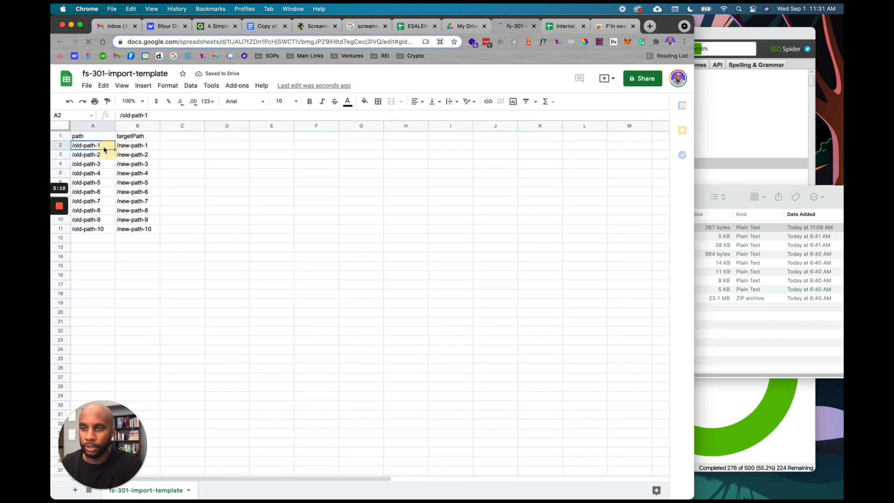
Step: Clear the ten sample path pairs and enter /blog as the first old path
{"action": "key", "text": "delete"}
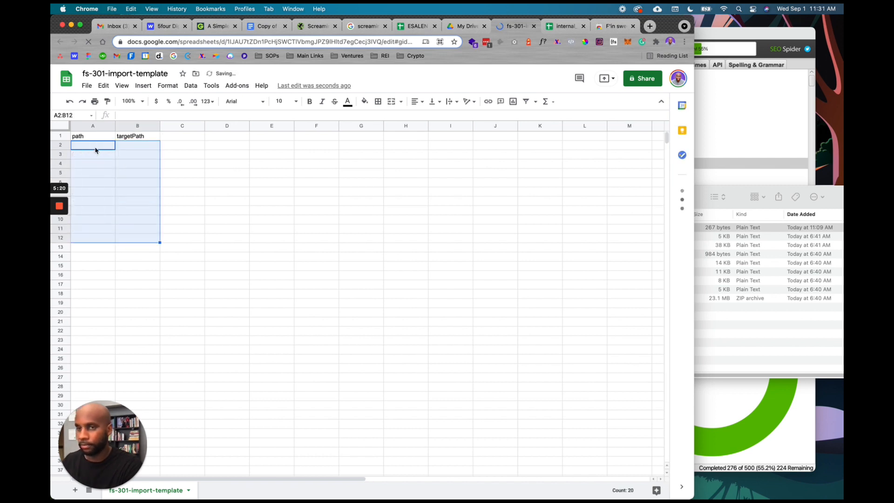
{"action": "type", "text": "/blog"}
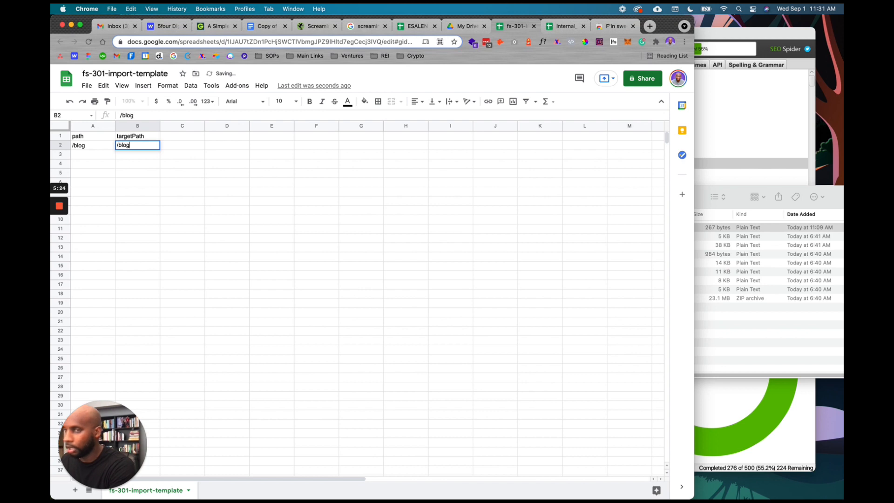
{"action": "left_click", "coordinate": [87, 85]}
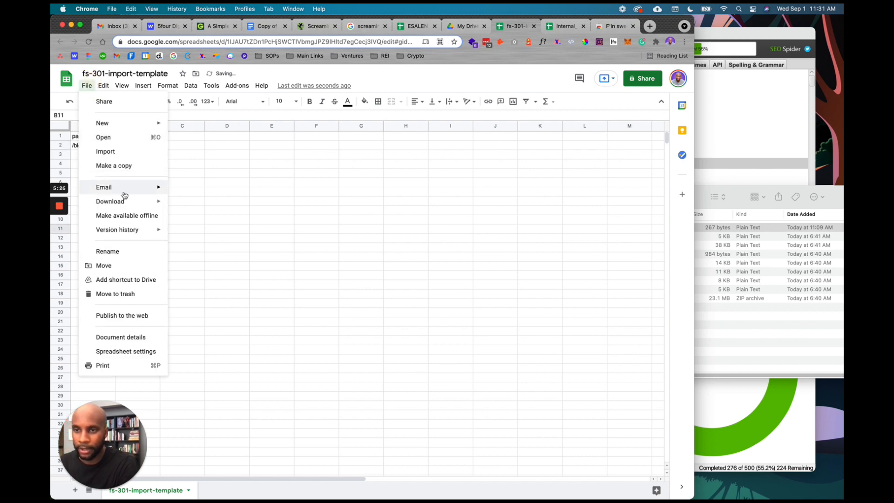
{"action": "mouse_move", "coordinate": [117, 271]}
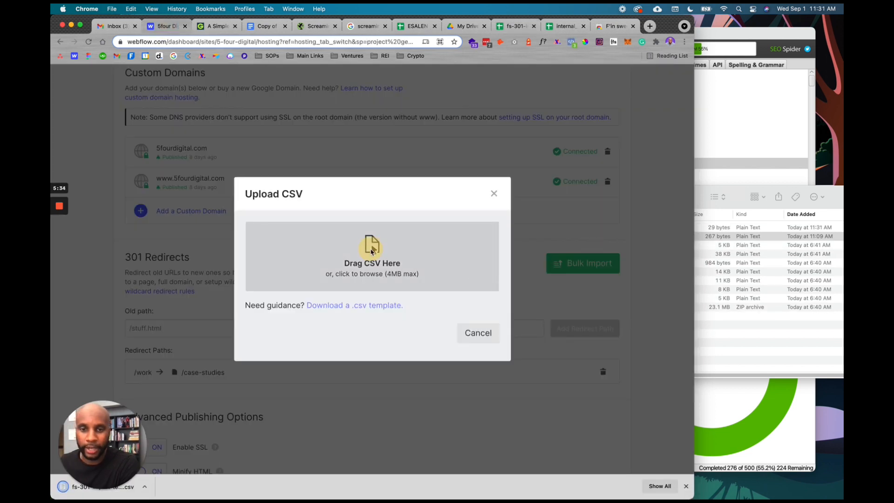
Step: Load the fs-301-import-template CSV from Downloads into Webflow's Upload CSV dialog
{"action": "left_click", "coordinate": [371, 255]}
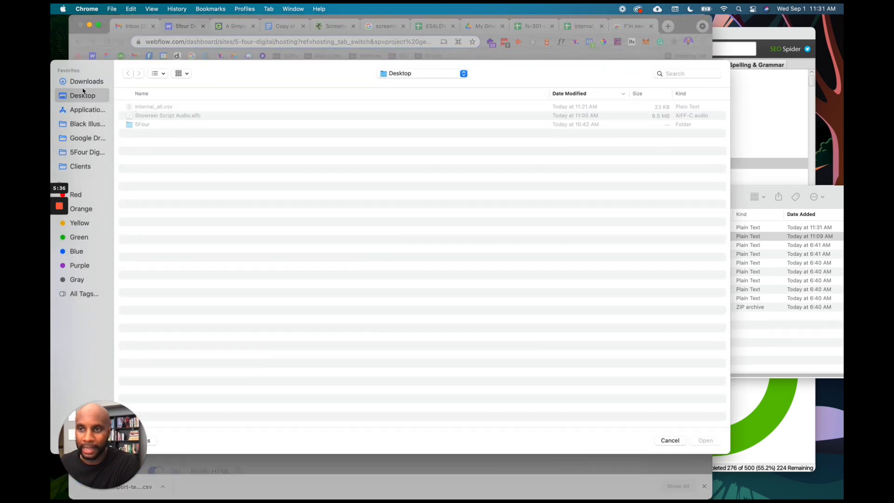
{"action": "left_click", "coordinate": [86, 81]}
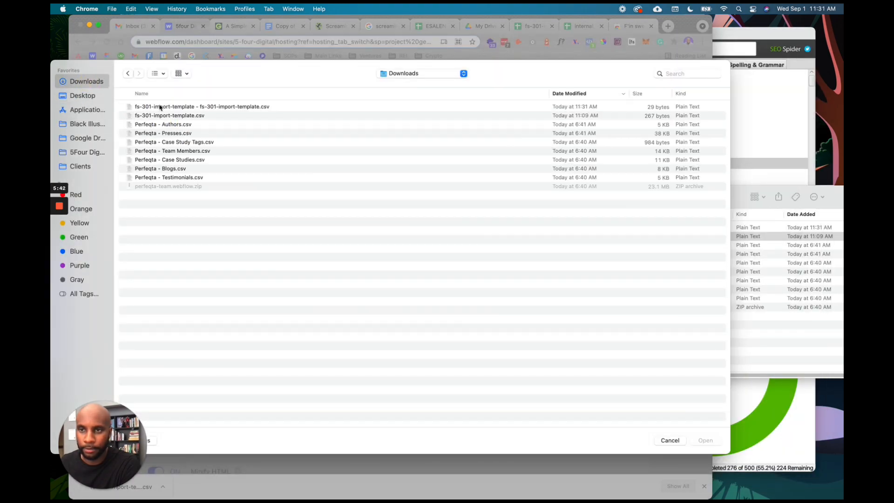
{"action": "left_click", "coordinate": [568, 93]}
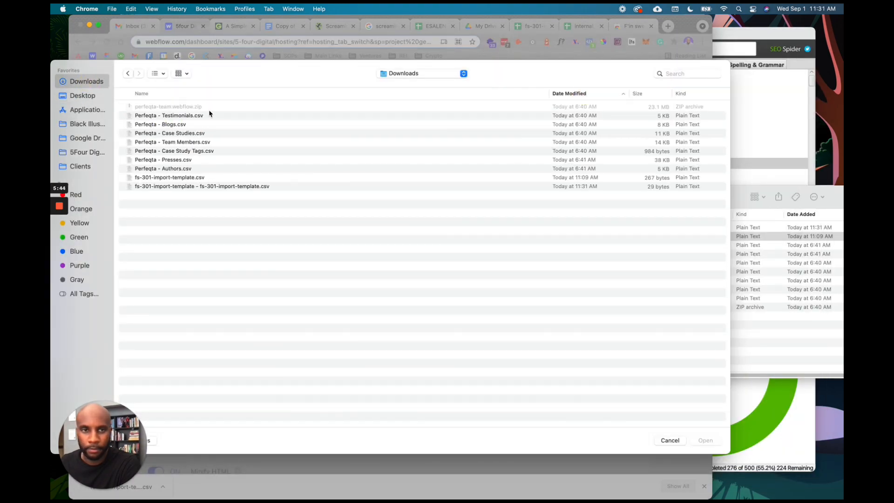
{"action": "left_click", "coordinate": [202, 186]}
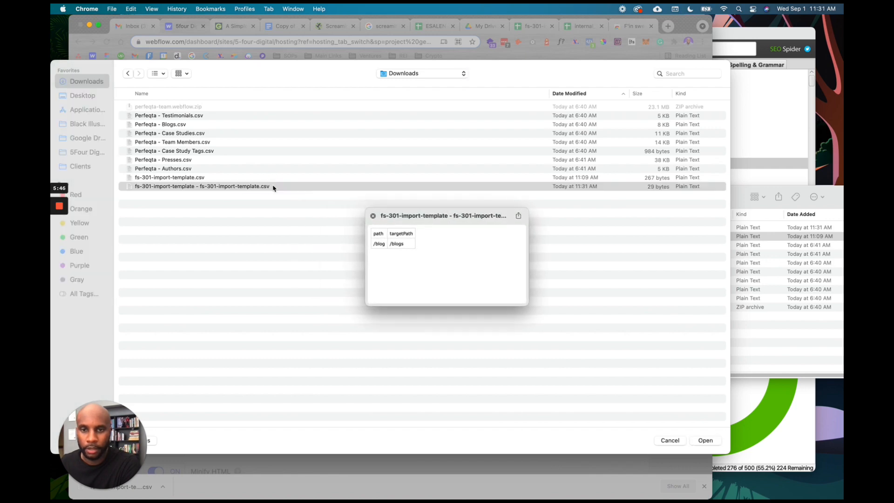
{"action": "left_click", "coordinate": [705, 440]}
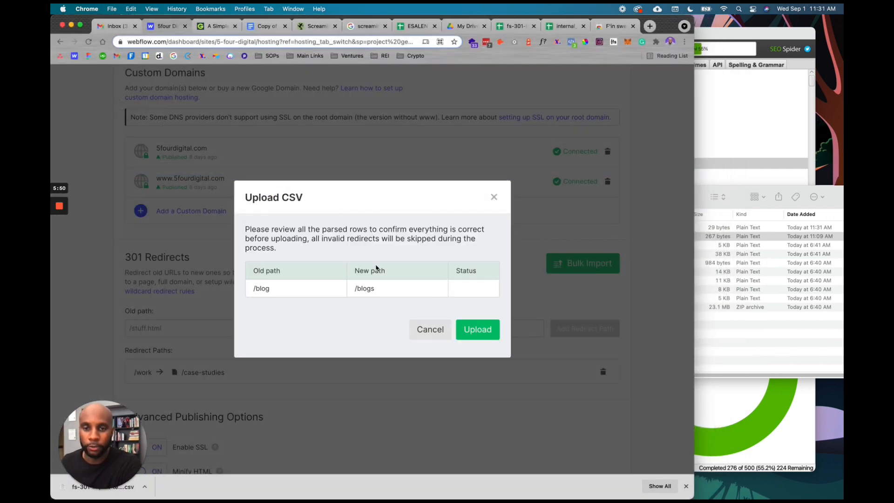
Step: Upload the /blog redirect, download the failed-redirects report, and close the results
{"action": "left_click", "coordinate": [477, 329]}
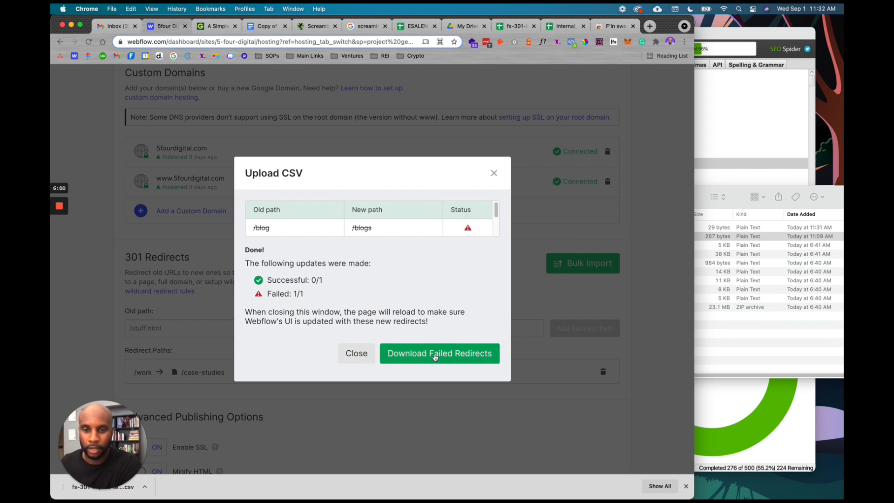
{"action": "left_click", "coordinate": [439, 353]}
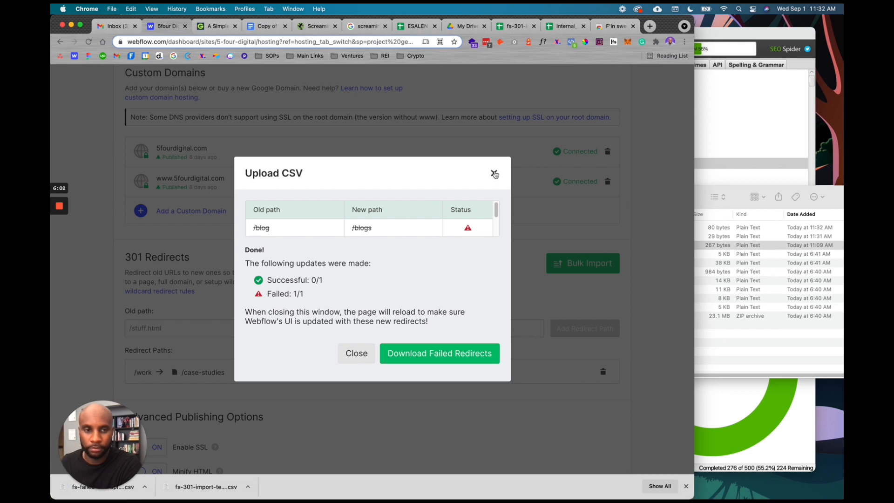
{"action": "mouse_move", "coordinate": [269, 219]}
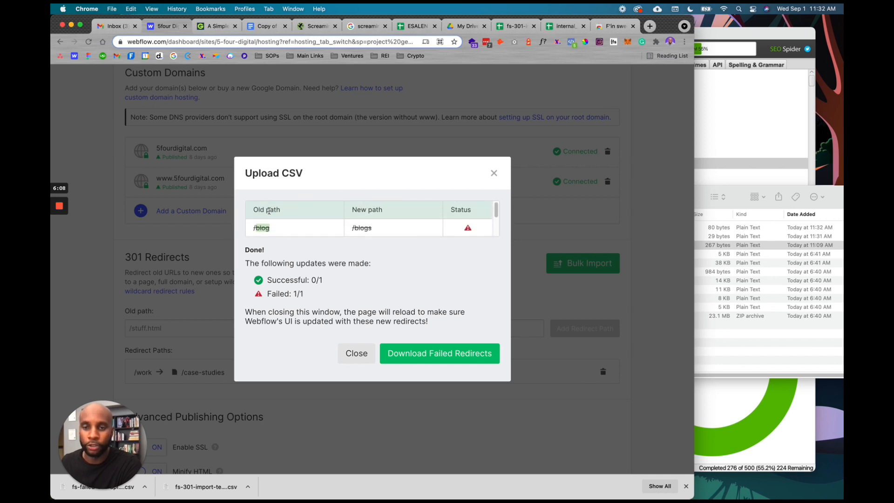
{"action": "mouse_move", "coordinate": [409, 353]}
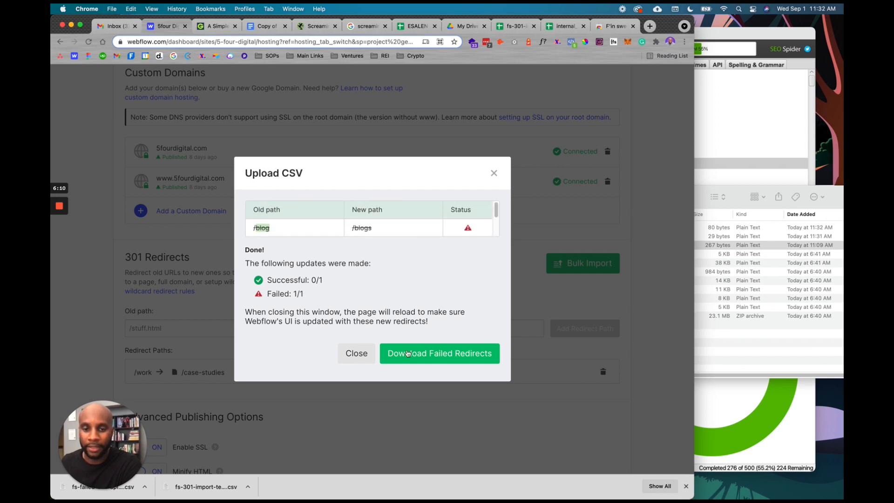
{"action": "left_click", "coordinate": [439, 353]}
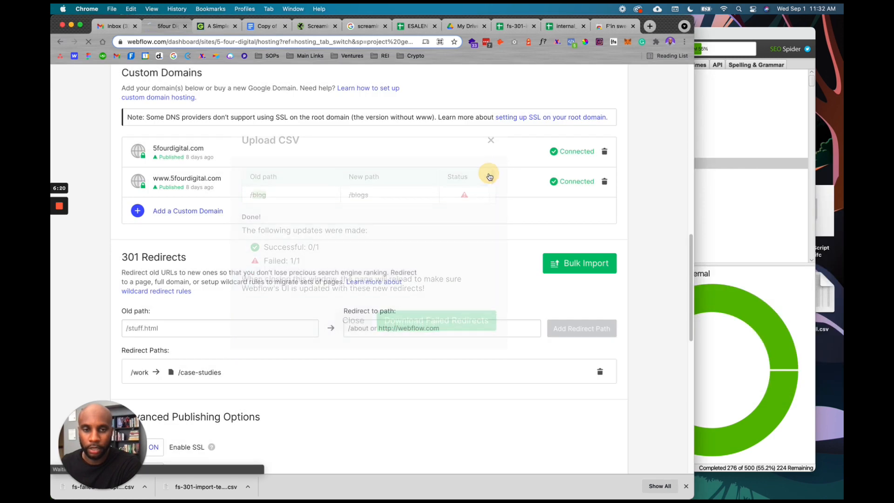
Step: Edit the template's redirect row to map /service to /services
{"action": "left_click", "coordinate": [565, 26]}
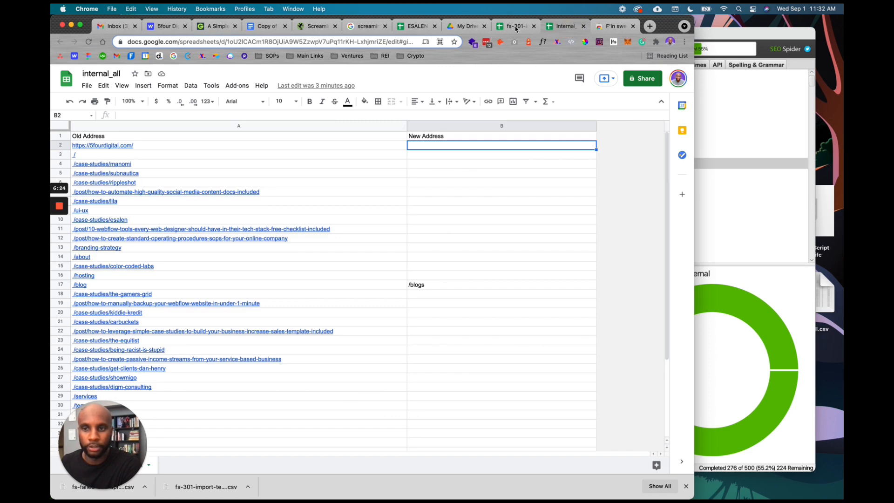
{"action": "left_click", "coordinate": [513, 26]}
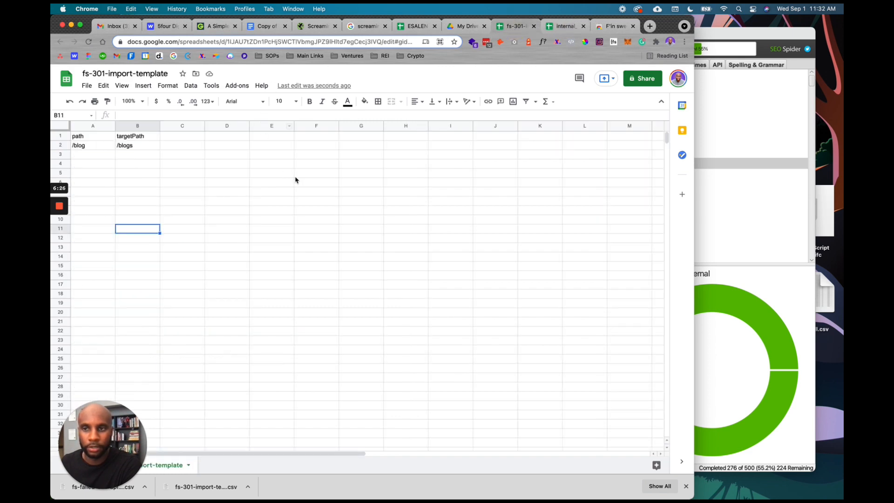
{"action": "left_click", "coordinate": [92, 145]}
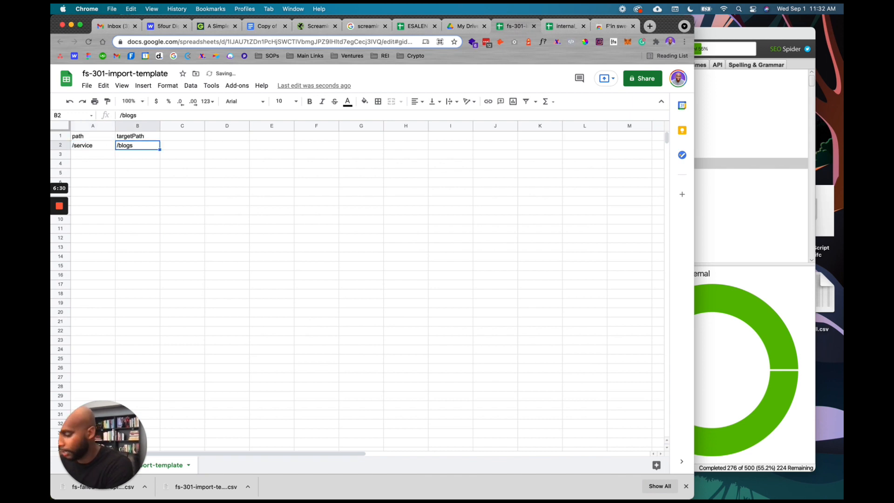
{"action": "type", "text": "/services"}
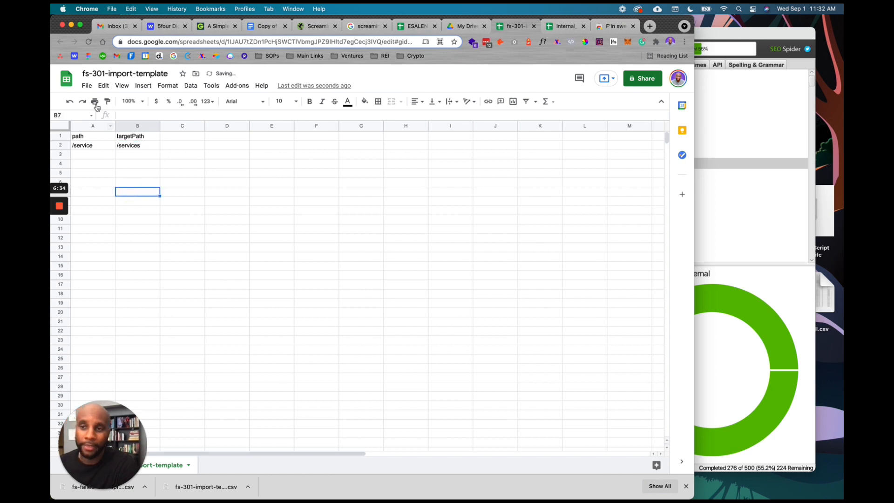
Step: Download the fs-301-import-template sheet as a CSV file
{"action": "left_click", "coordinate": [87, 86]}
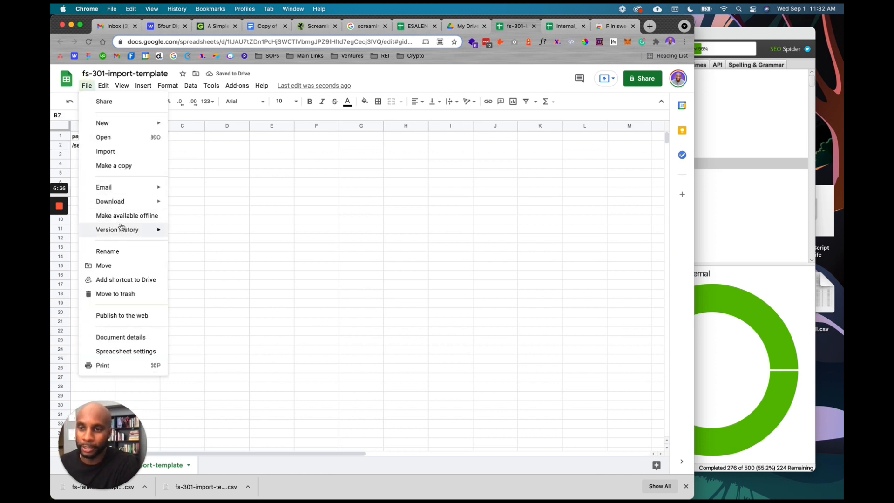
{"action": "left_click", "coordinate": [233, 266]}
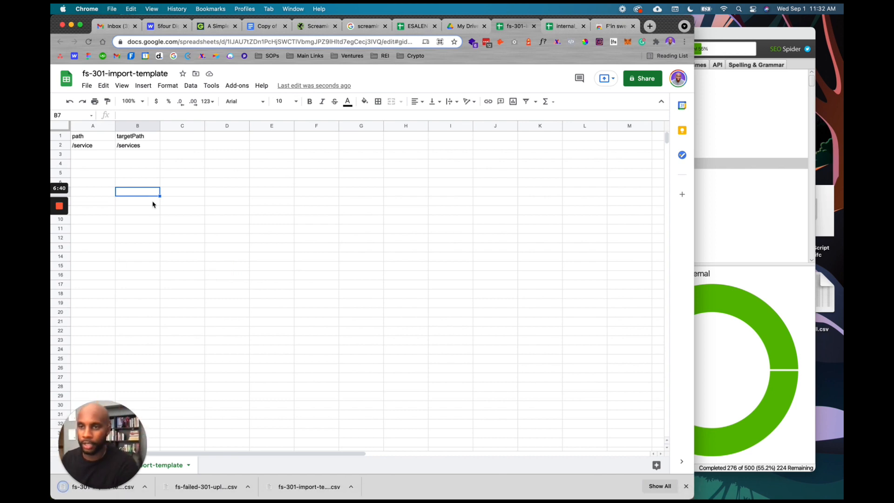
{"action": "left_click", "coordinate": [612, 26]}
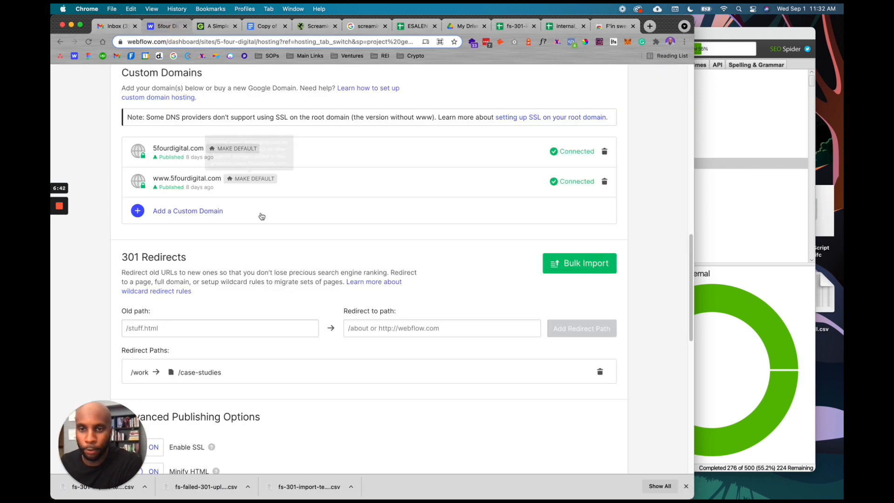
Step: Start a bulk import and load the newest template CSV from Downloads
{"action": "left_click", "coordinate": [578, 263]}
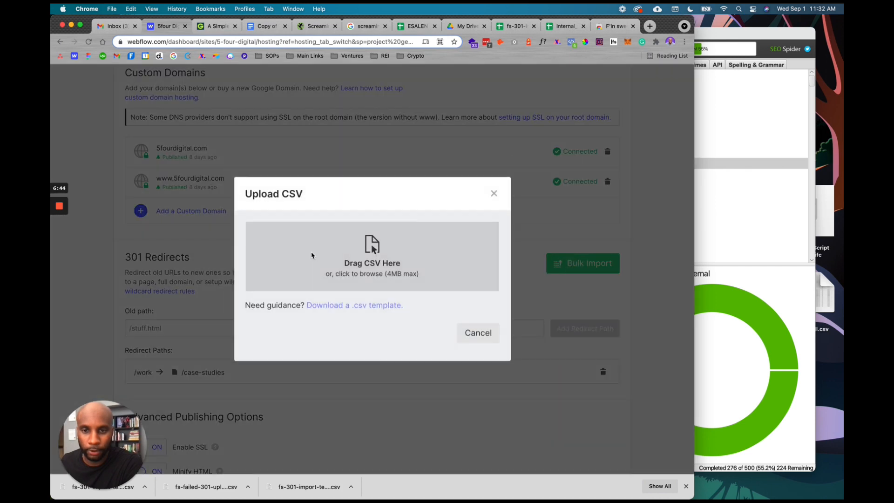
{"action": "left_click", "coordinate": [371, 256]}
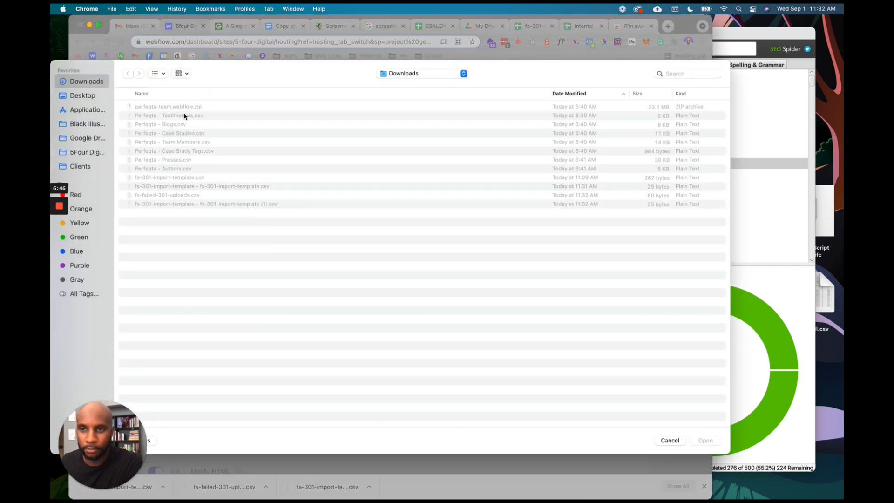
{"action": "left_click", "coordinate": [83, 95]}
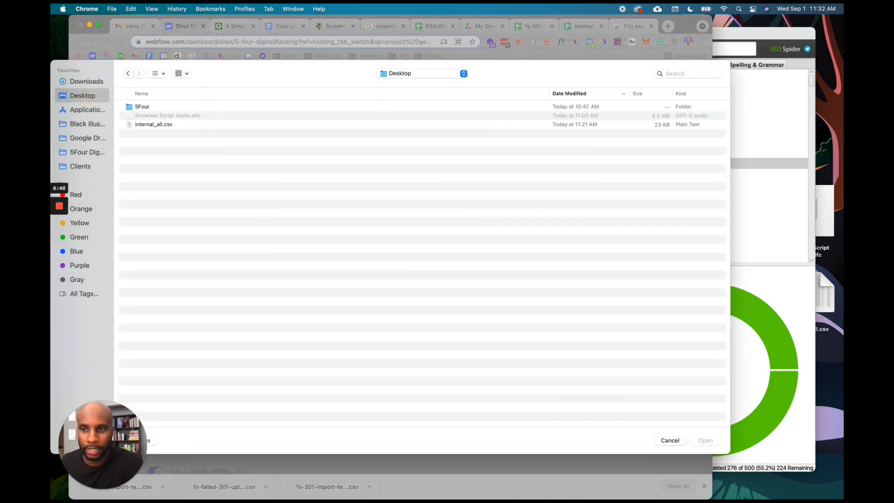
{"action": "left_click", "coordinate": [669, 440]}
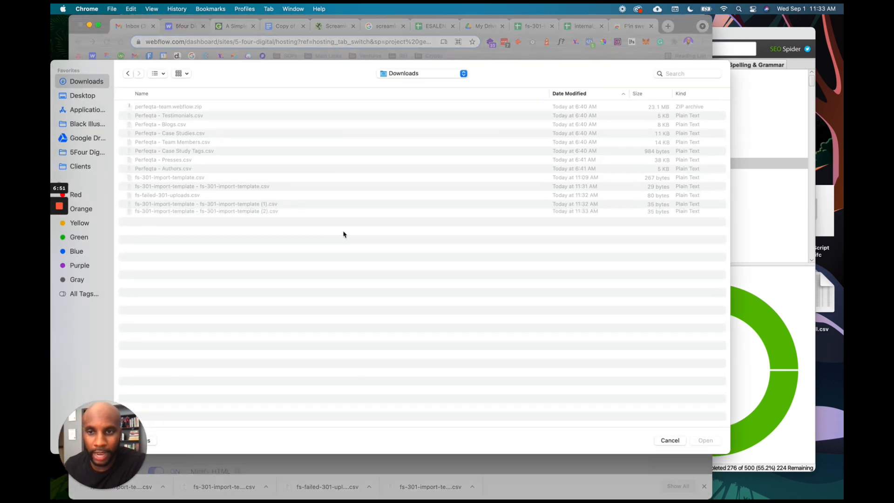
{"action": "left_click", "coordinate": [206, 212]}
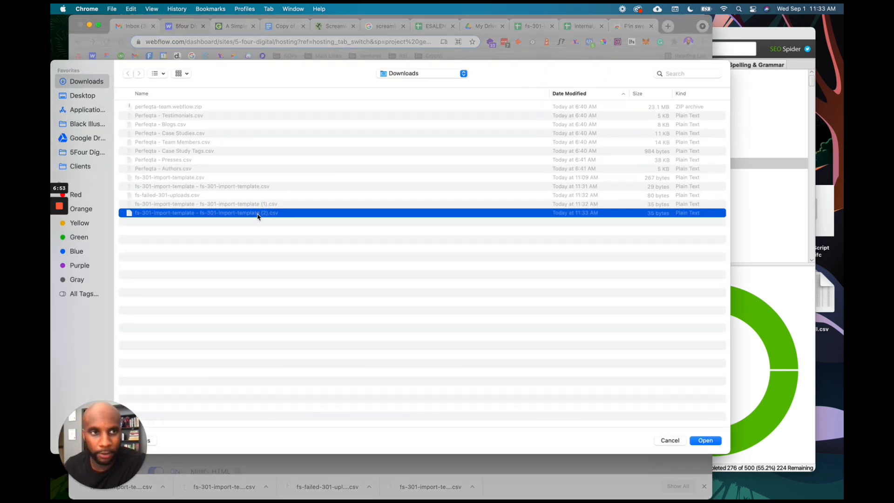
{"action": "left_click", "coordinate": [706, 439]}
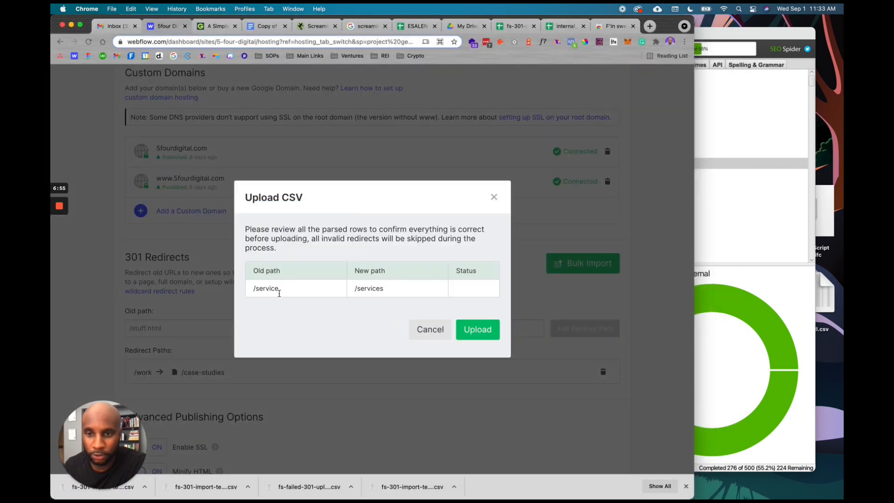
Step: Upload the /service to /services redirect and confirm it in the Redirect Paths list
{"action": "left_click", "coordinate": [477, 329]}
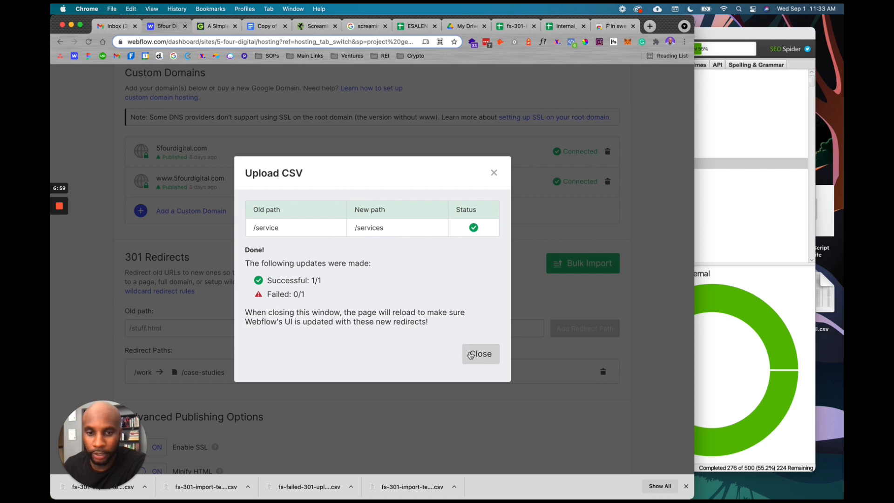
{"action": "left_click", "coordinate": [479, 354]}
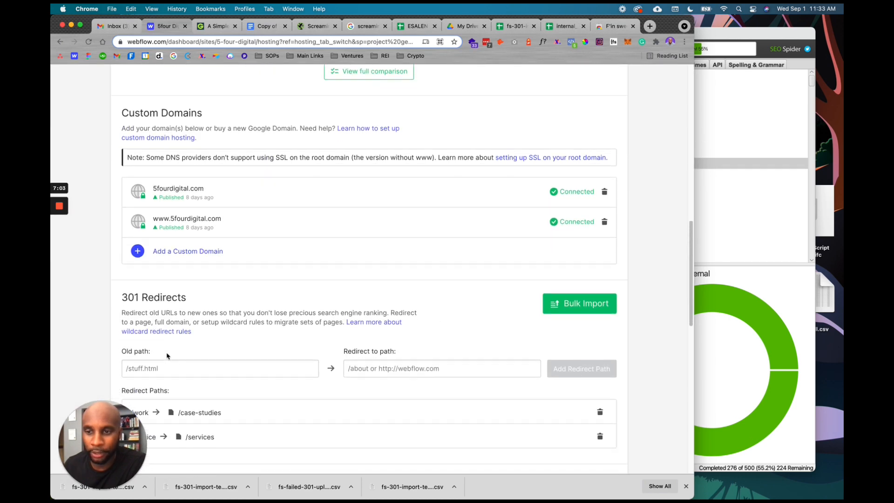
{"action": "scroll", "scroll_direction": "down", "scroll_amount": 3}
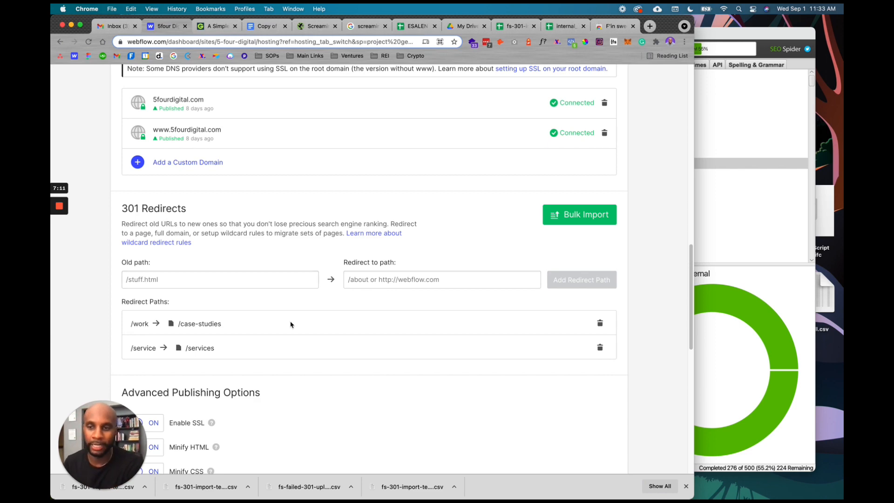
{"action": "scroll", "scroll_direction": "up", "scroll_amount": 3}
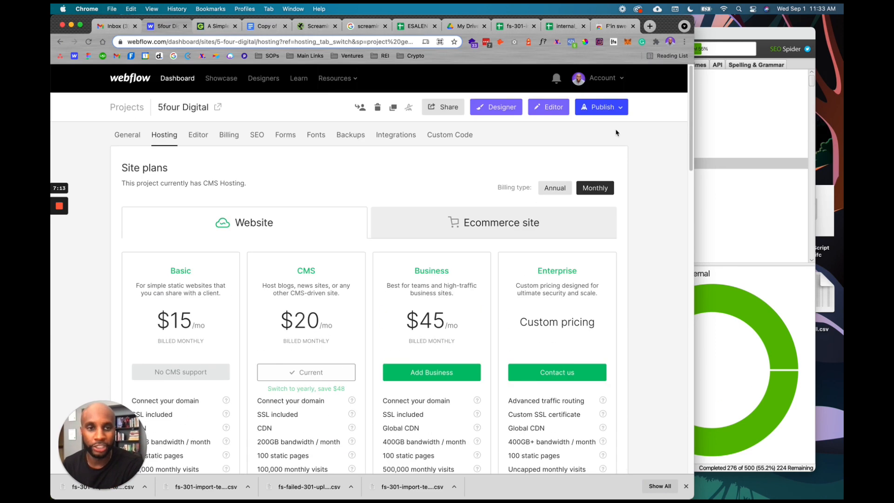
{"action": "left_click", "coordinate": [600, 107]}
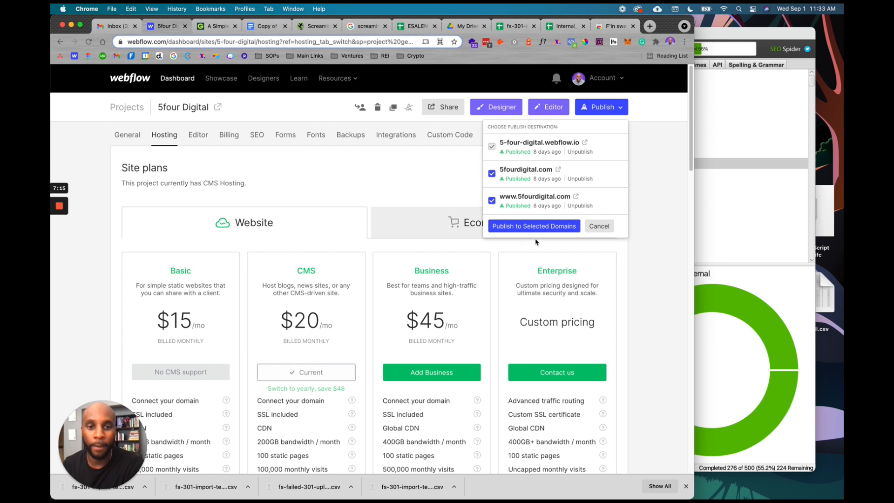
{"action": "scroll", "scroll_direction": "down", "scroll_amount": 3}
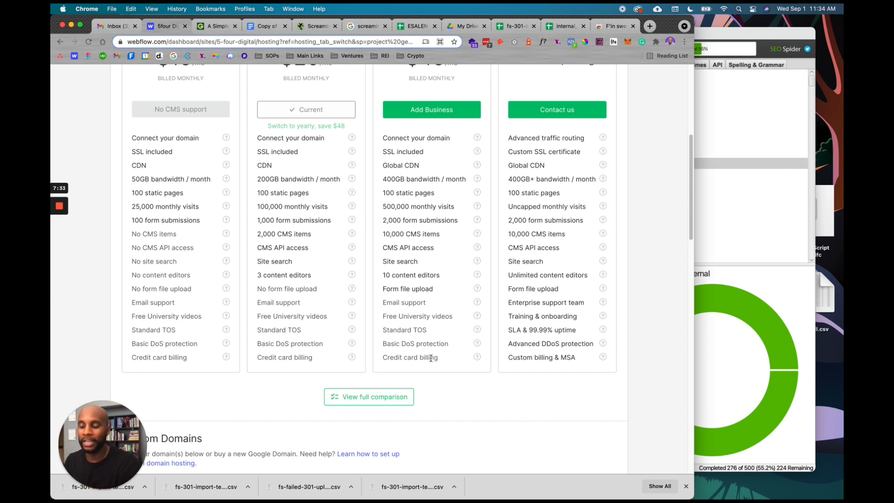
{"action": "mouse_move", "coordinate": [74, 212]}
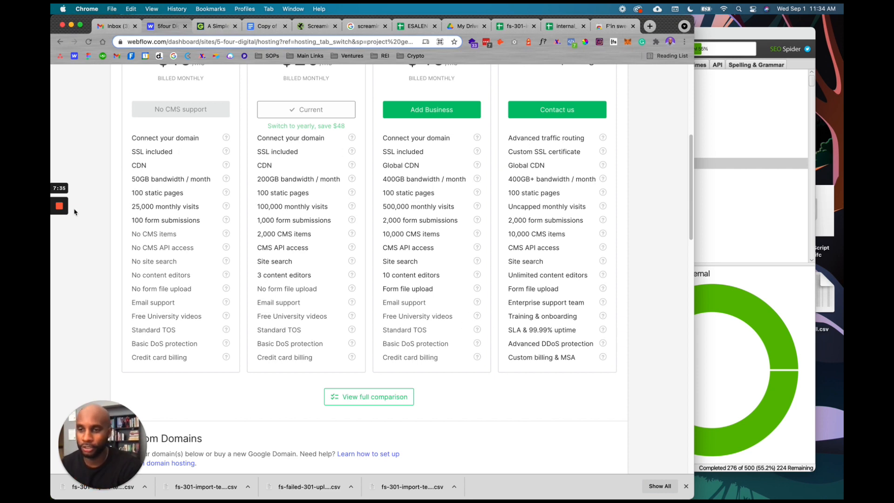